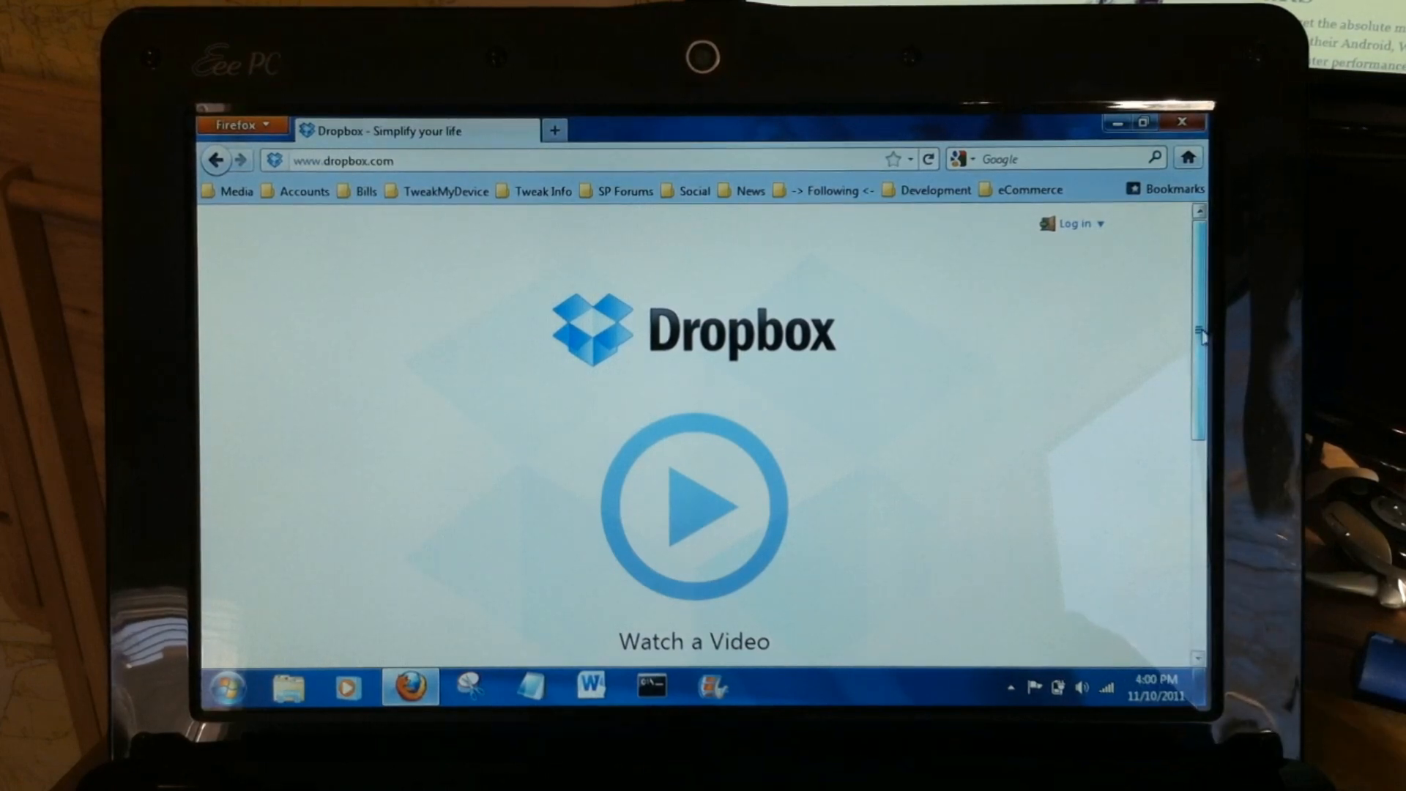
Step: Download the Dropbox 1.2.48 installer from the website and save it to the desktop
scroll("down", 3)
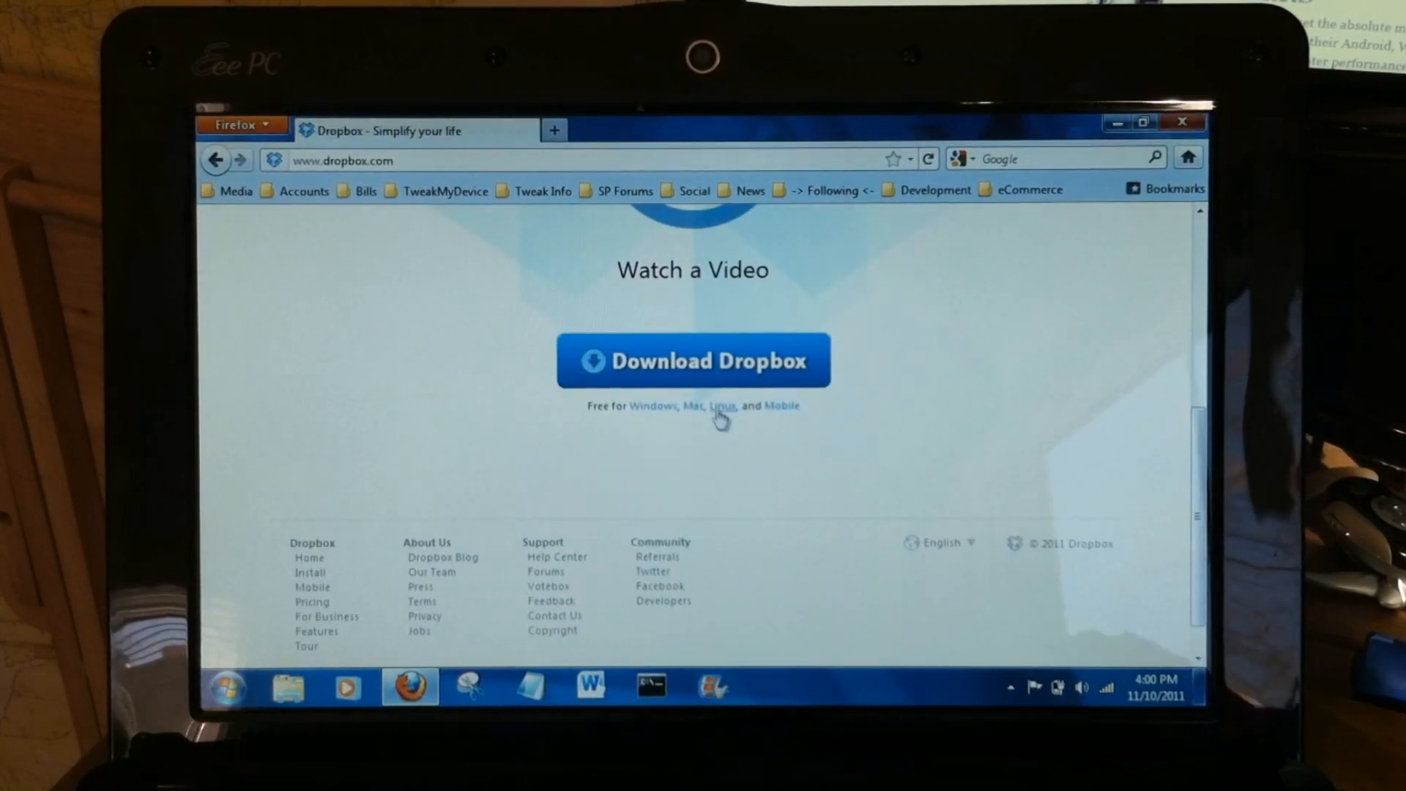
mouse_move(705, 381)
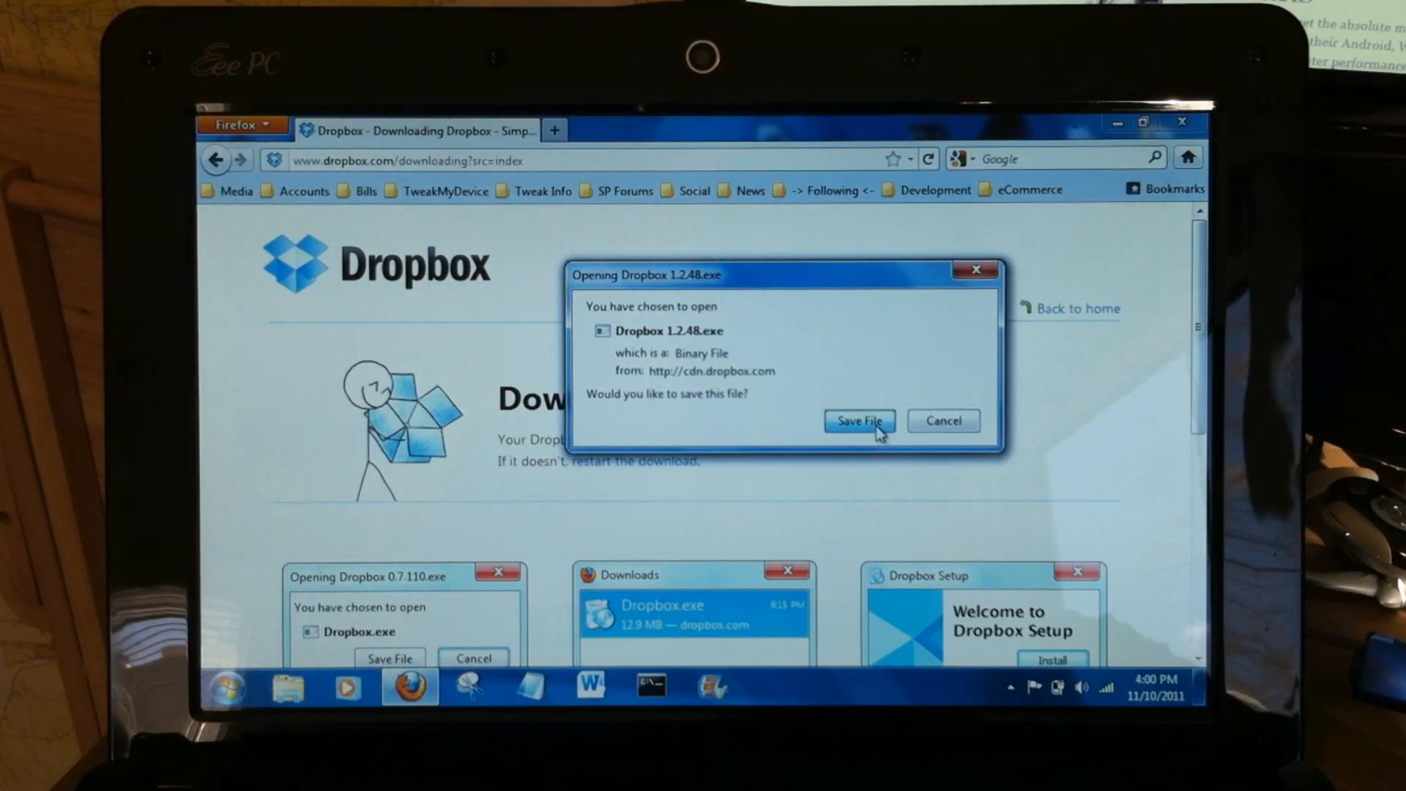
left_click(860, 421)
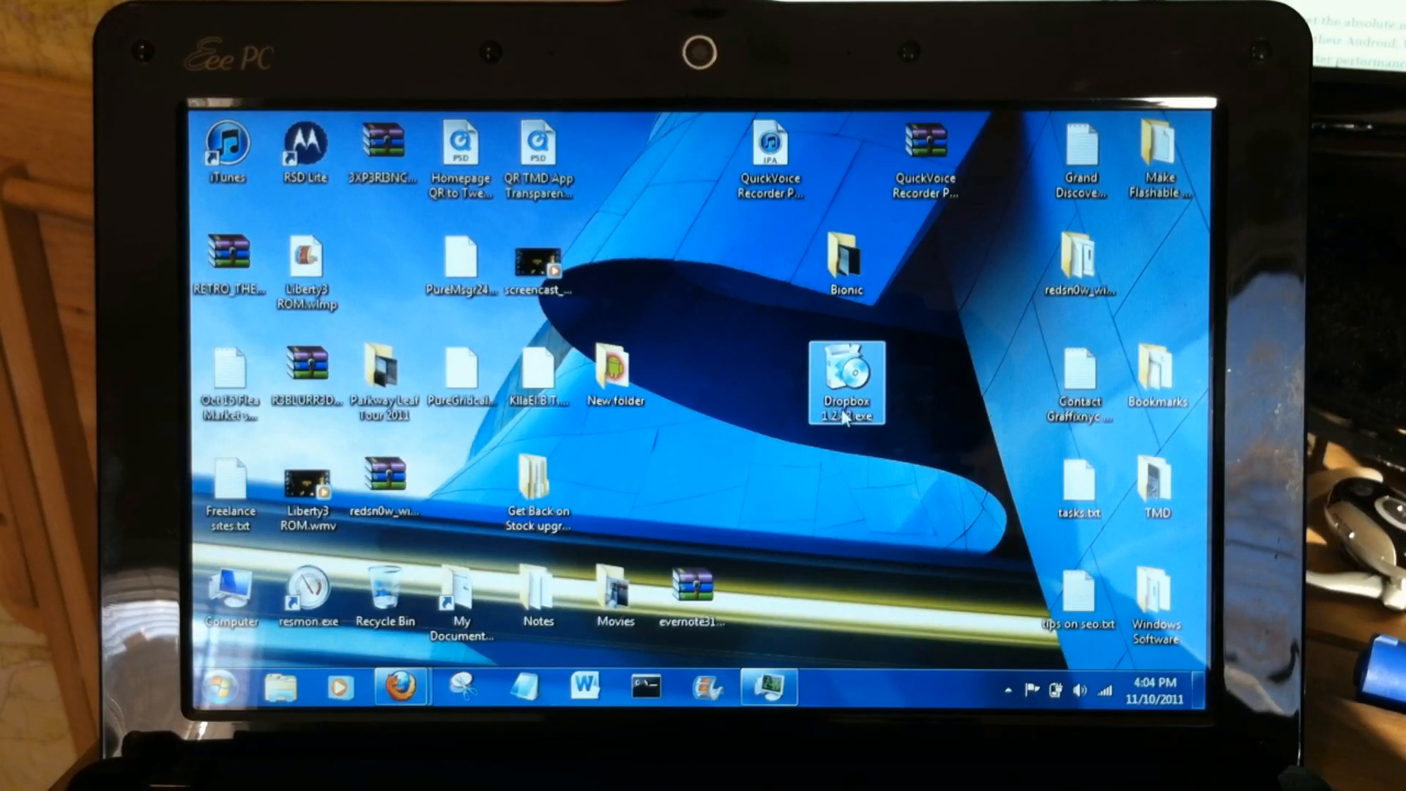
Step: Scan the downloaded Dropbox installer with Microsoft Security Essentials and close the results
right_click(845, 388)
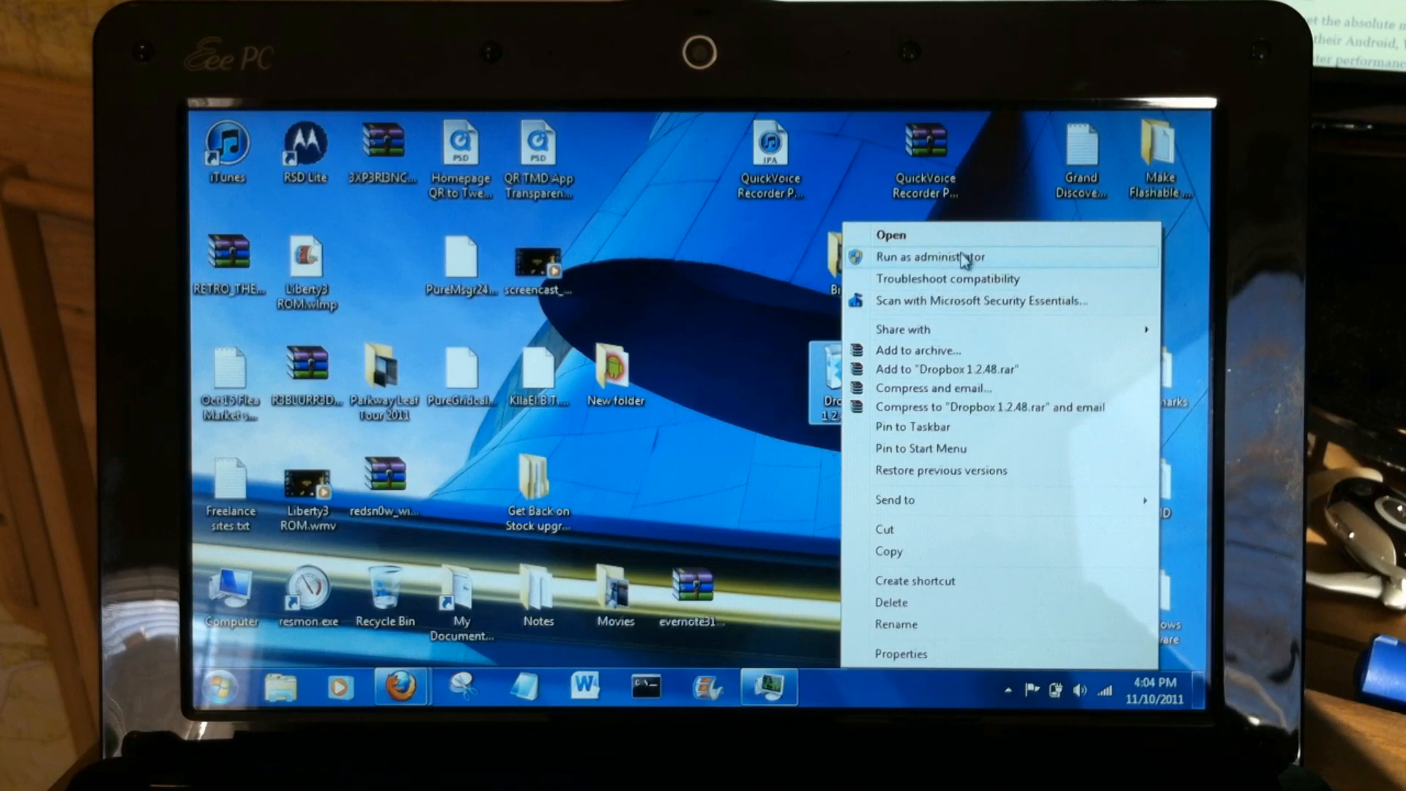
left_click(982, 301)
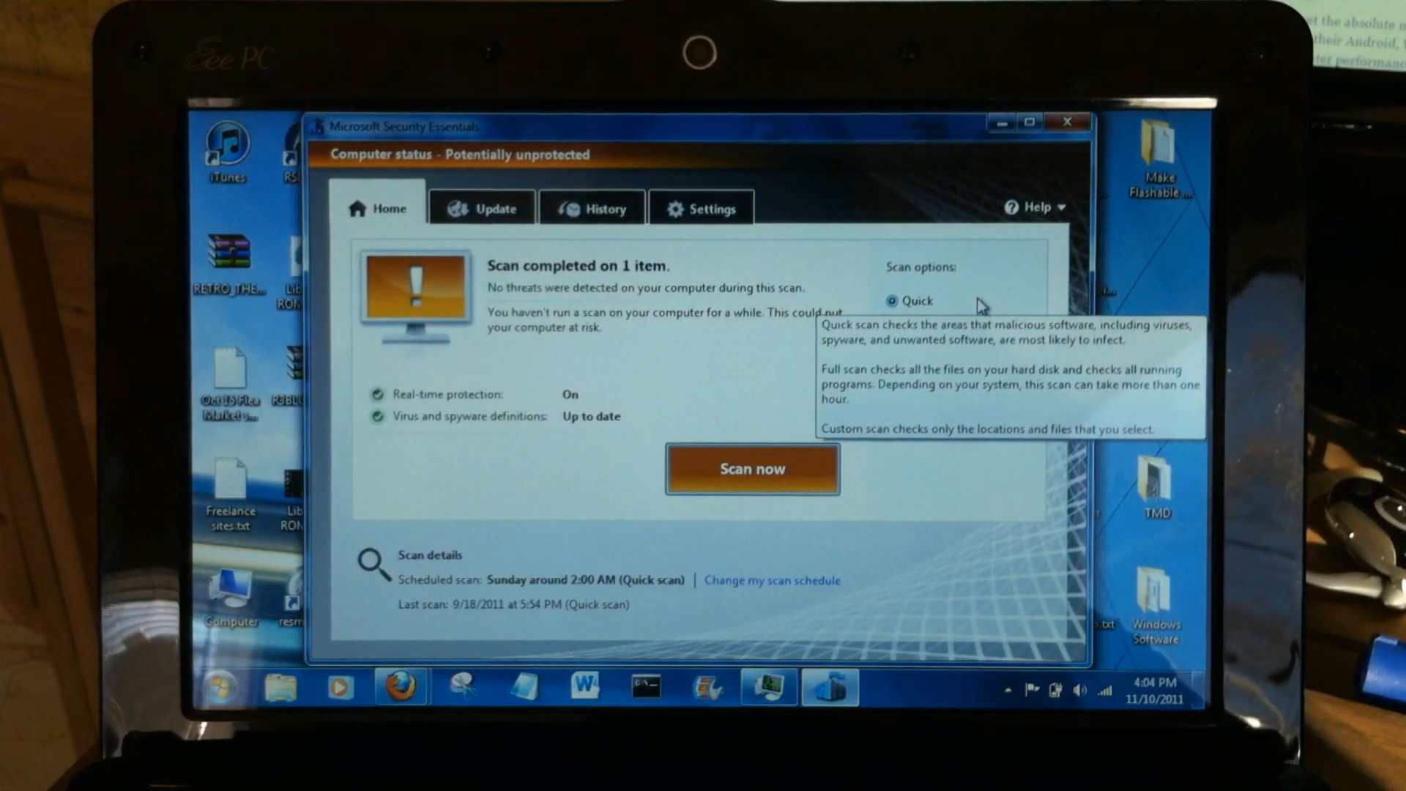
mouse_move(921, 174)
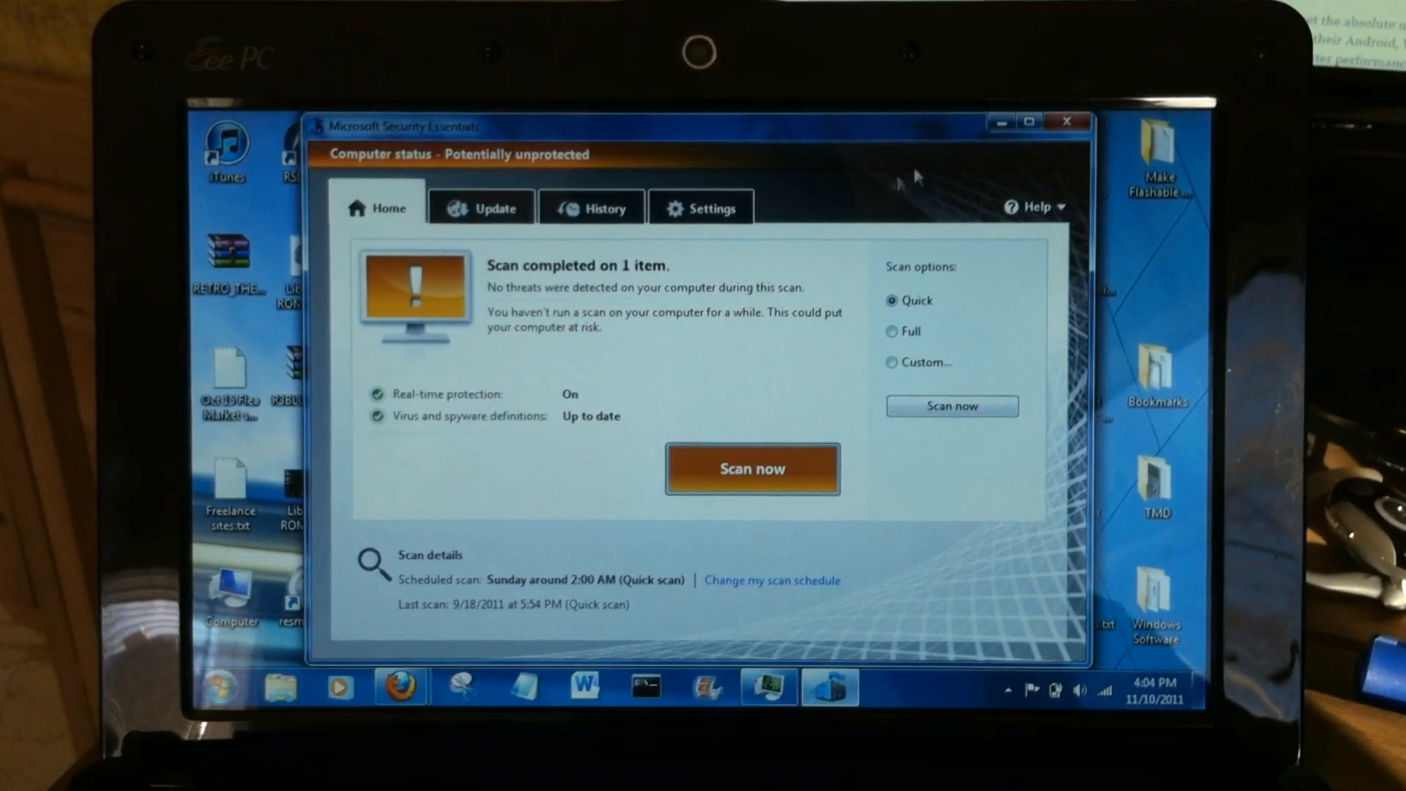
left_click(1063, 120)
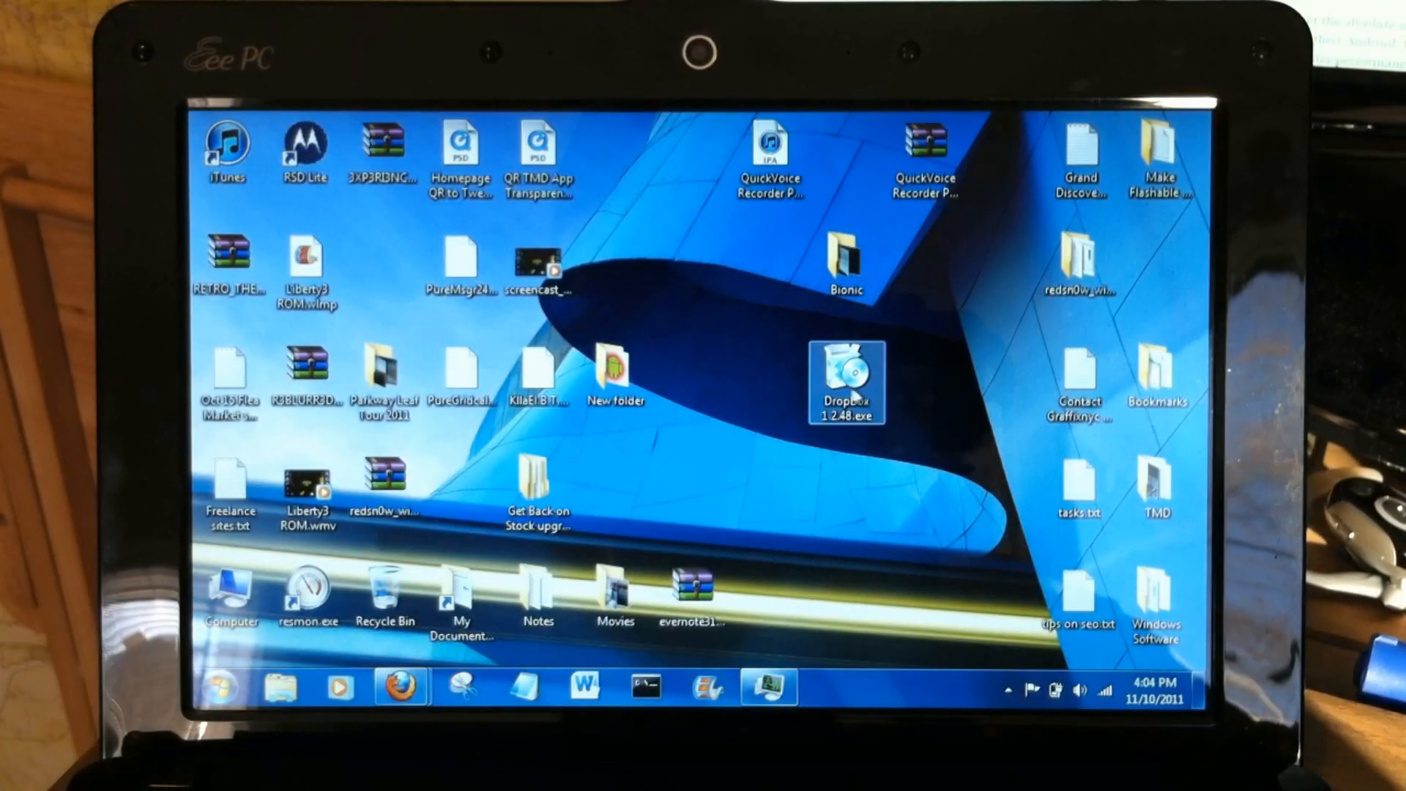
Step: Launch the Dropbox installer and approve it in User Account Control
right_click(844, 377)
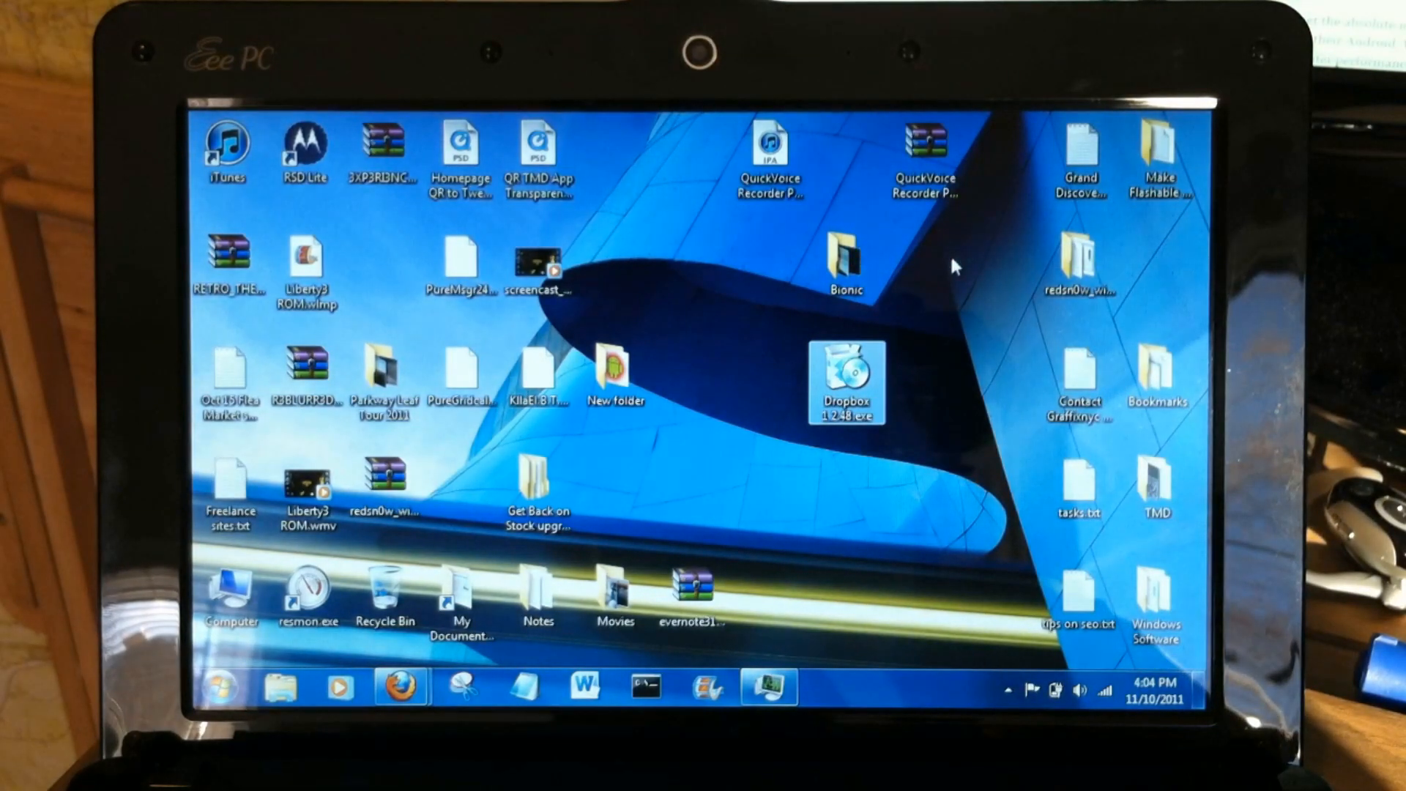
double_click(844, 384)
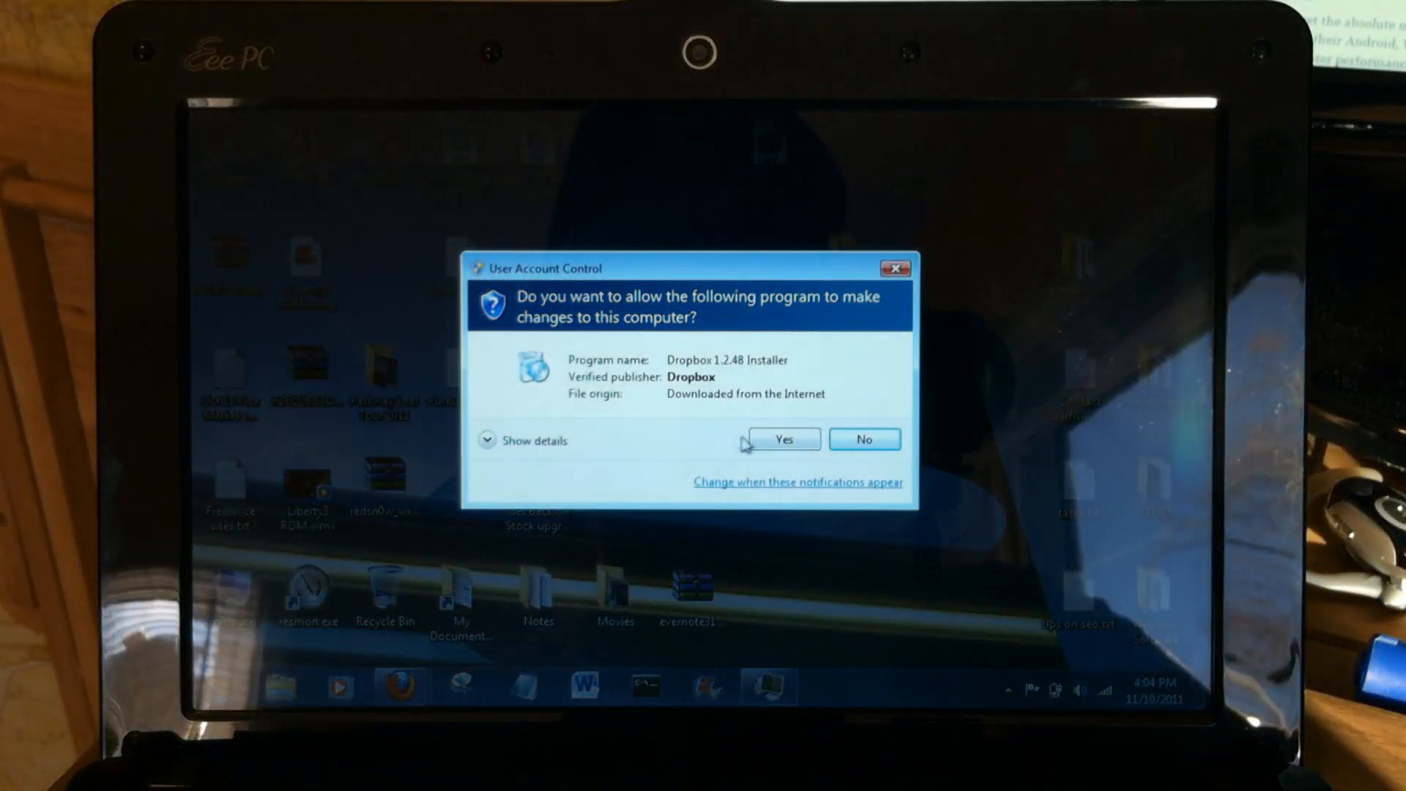
left_click(783, 439)
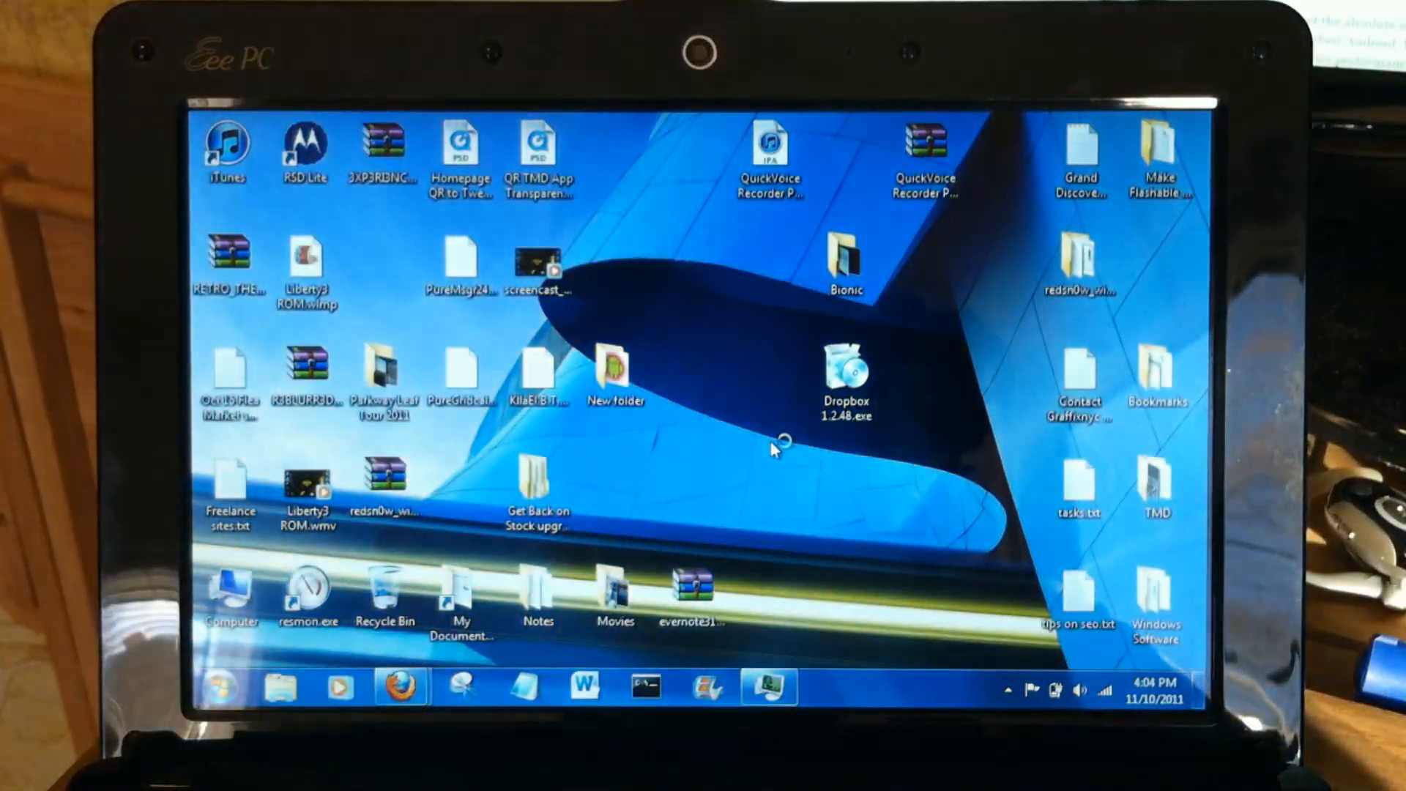
Step: Start Dropbox Setup, choose the existing-account option and proceed to login
double_click(843, 372)
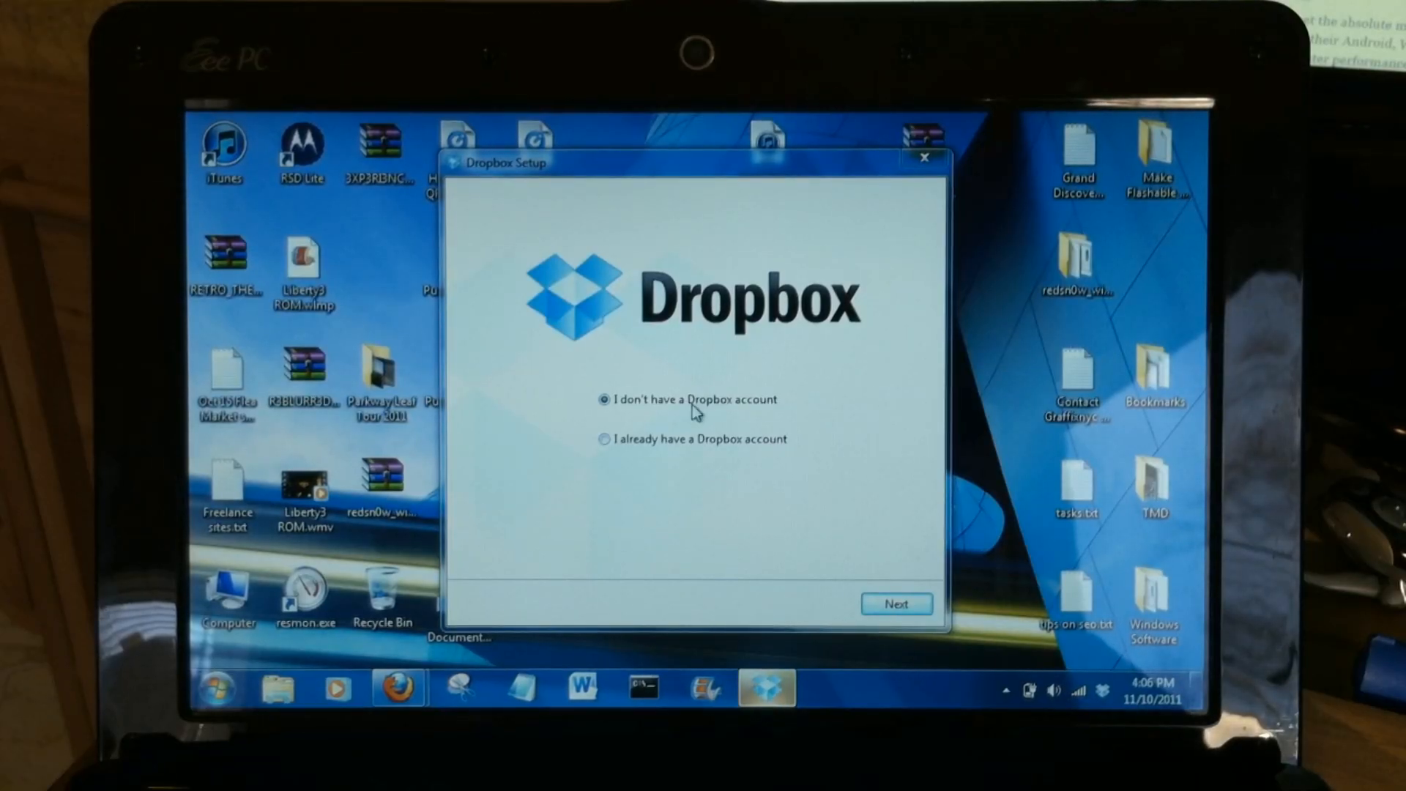
left_click(602, 439)
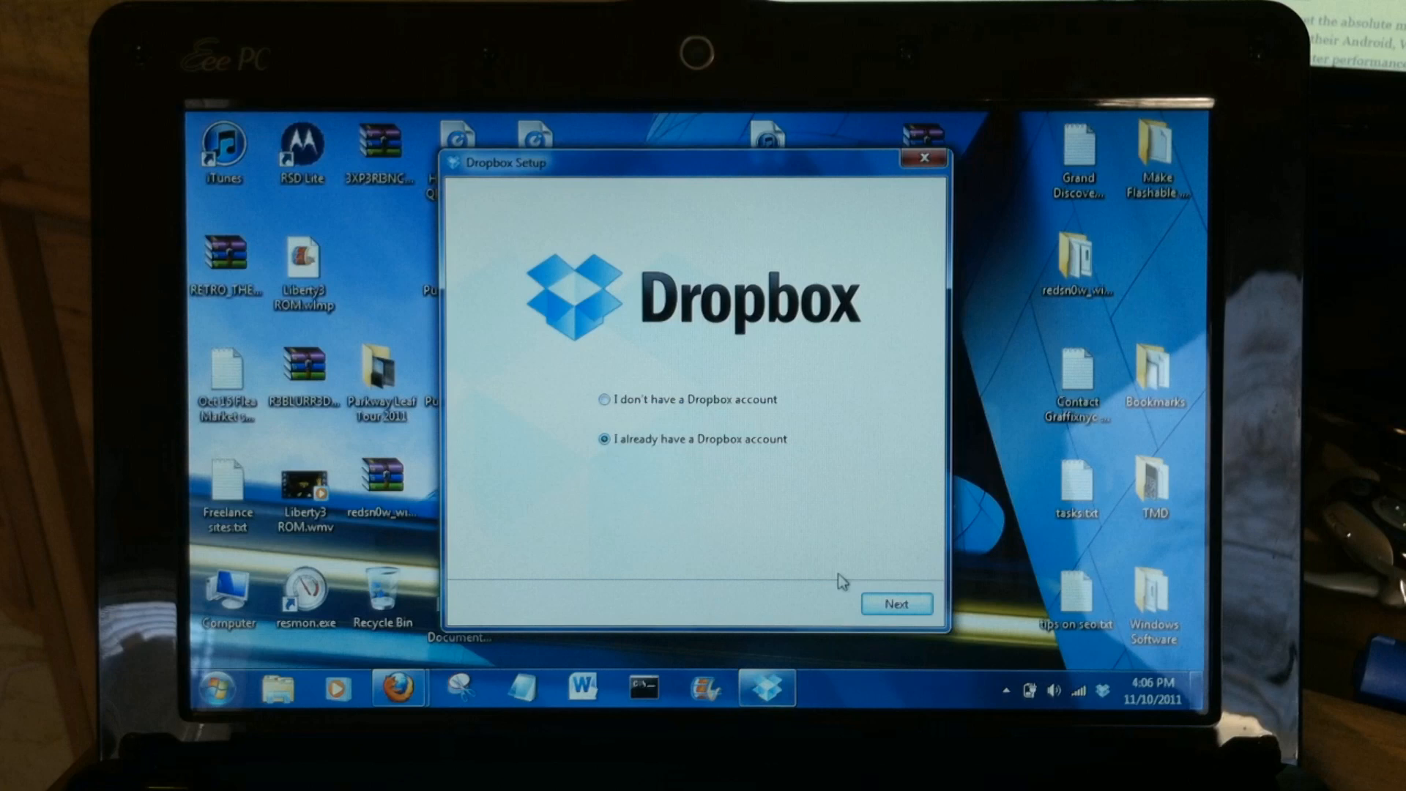
left_click(897, 603)
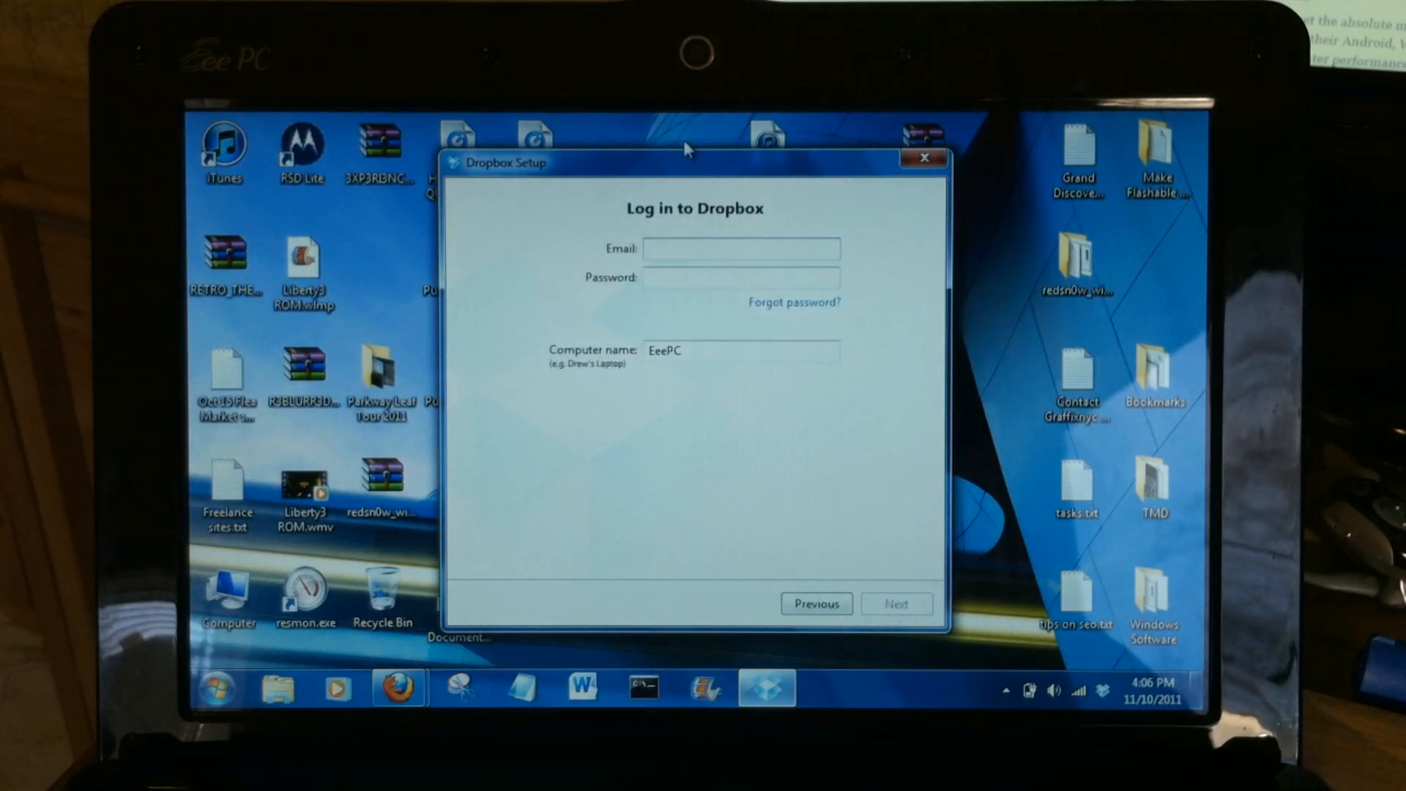
left_click(896, 604)
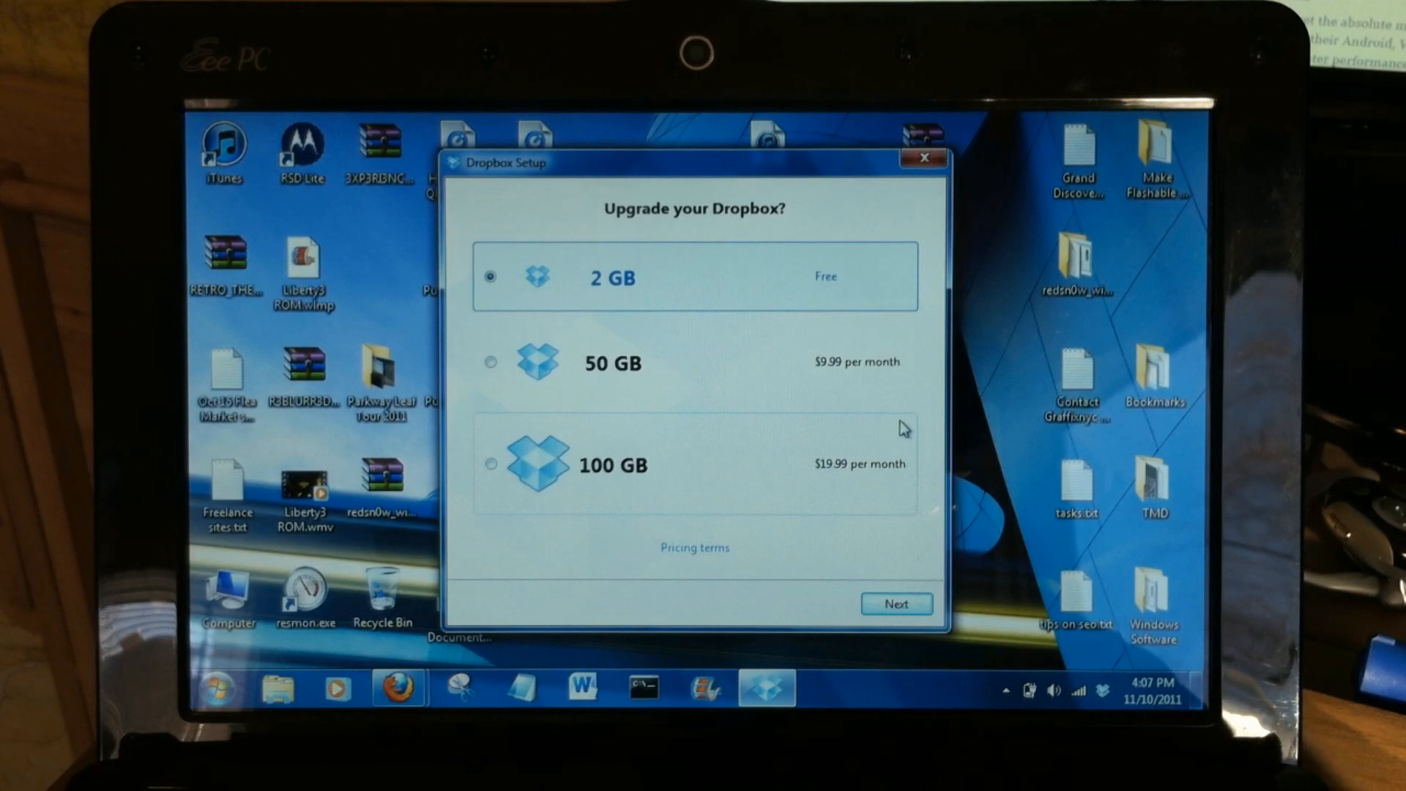
mouse_move(773, 265)
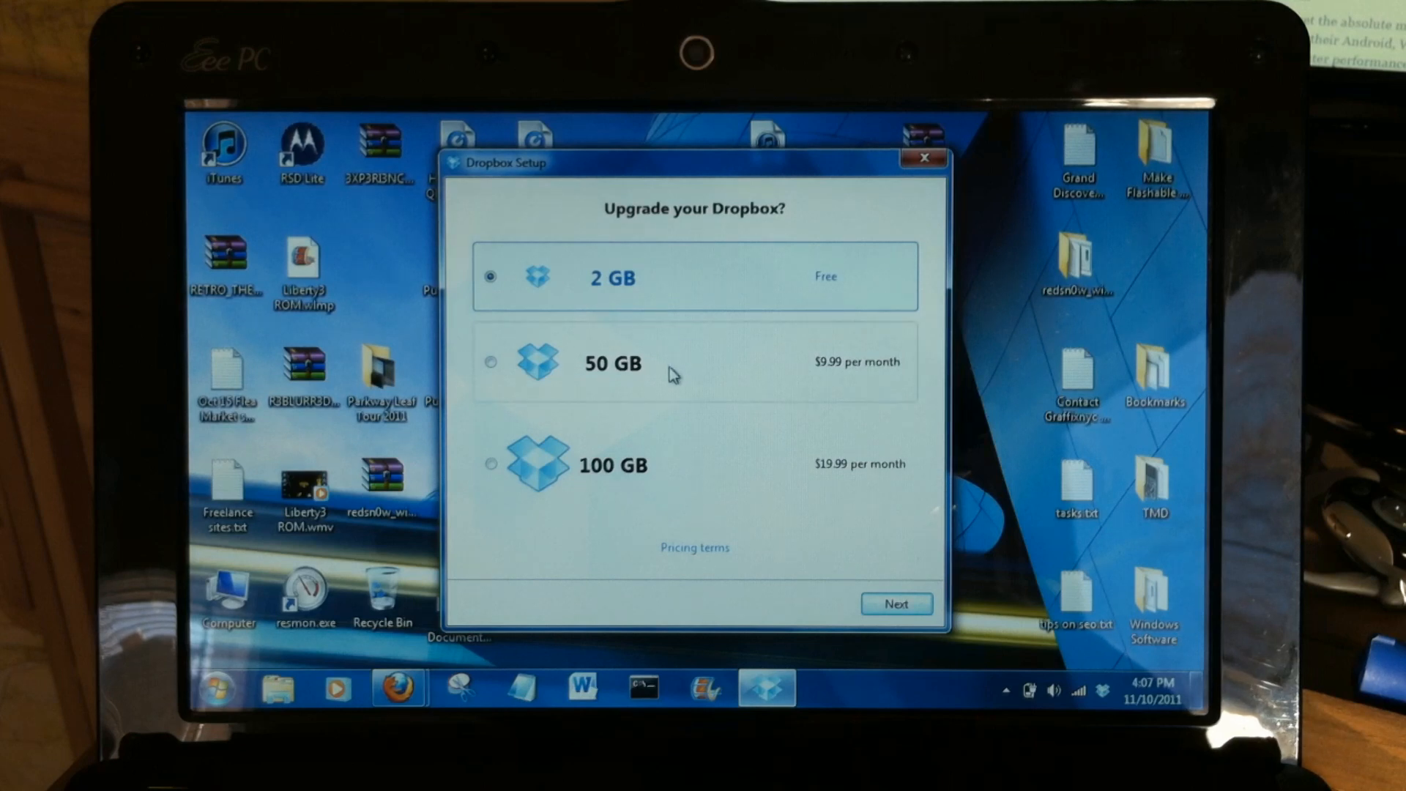
mouse_move(812, 514)
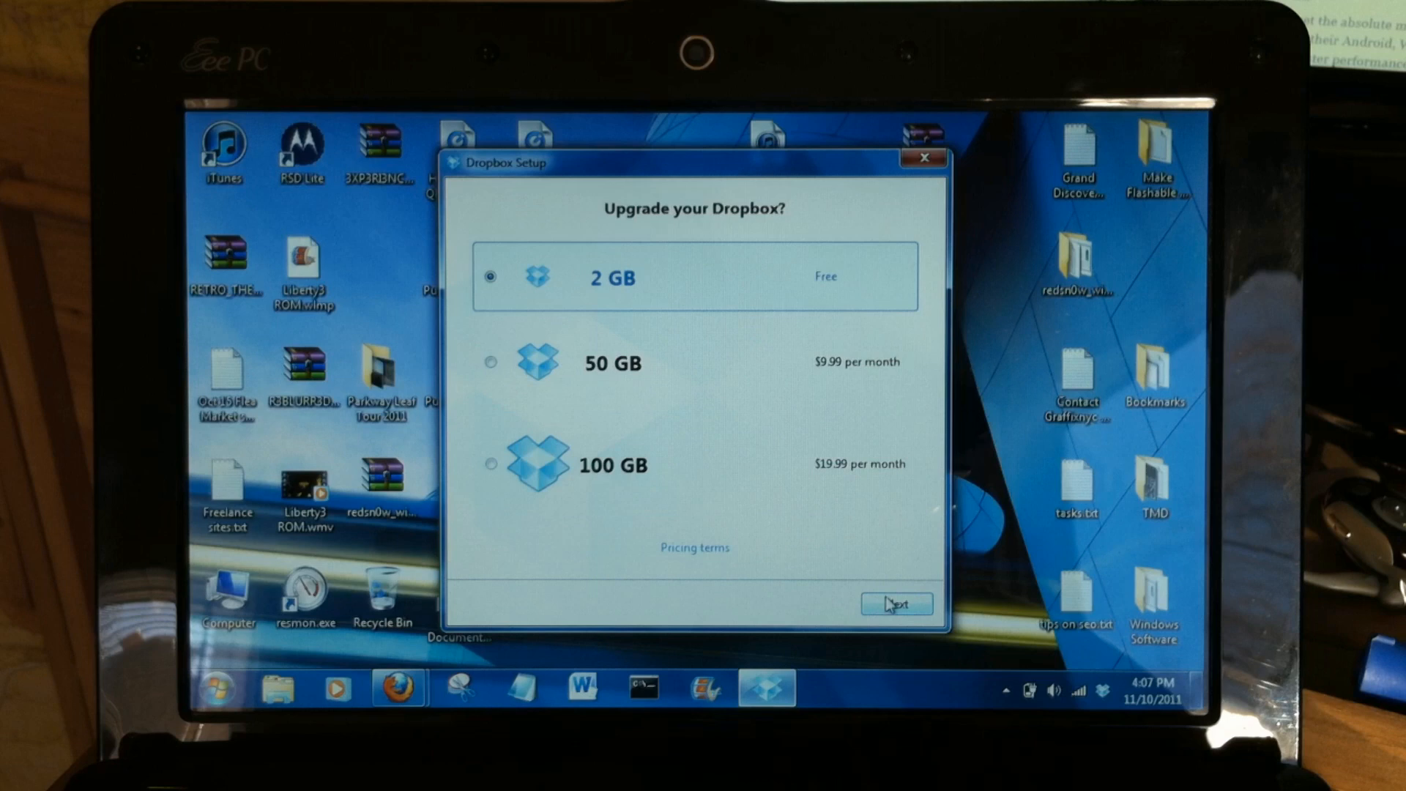
Step: Keep the free 2 GB plan, install Typical, merge the existing folder, skip the tour, finish
left_click(897, 604)
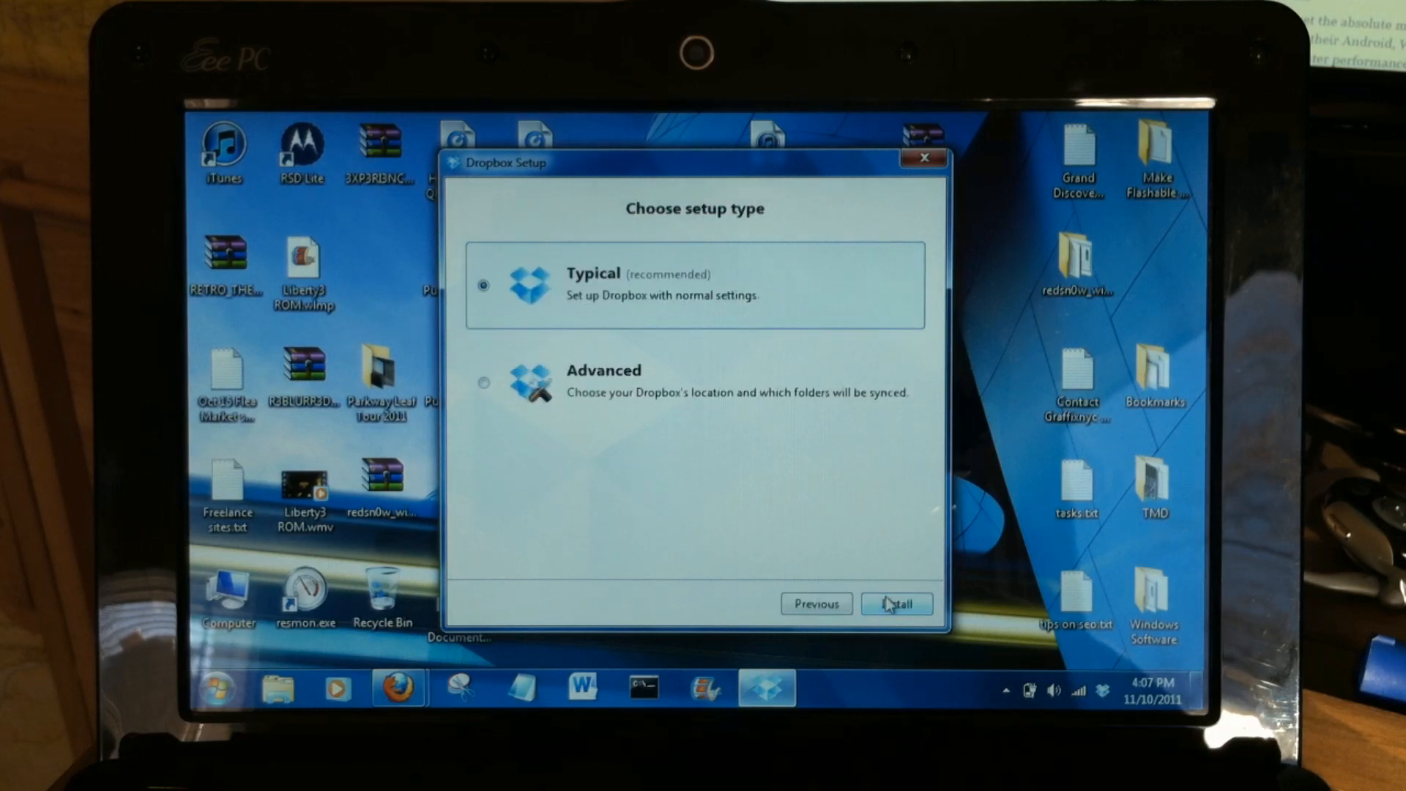
left_click(896, 604)
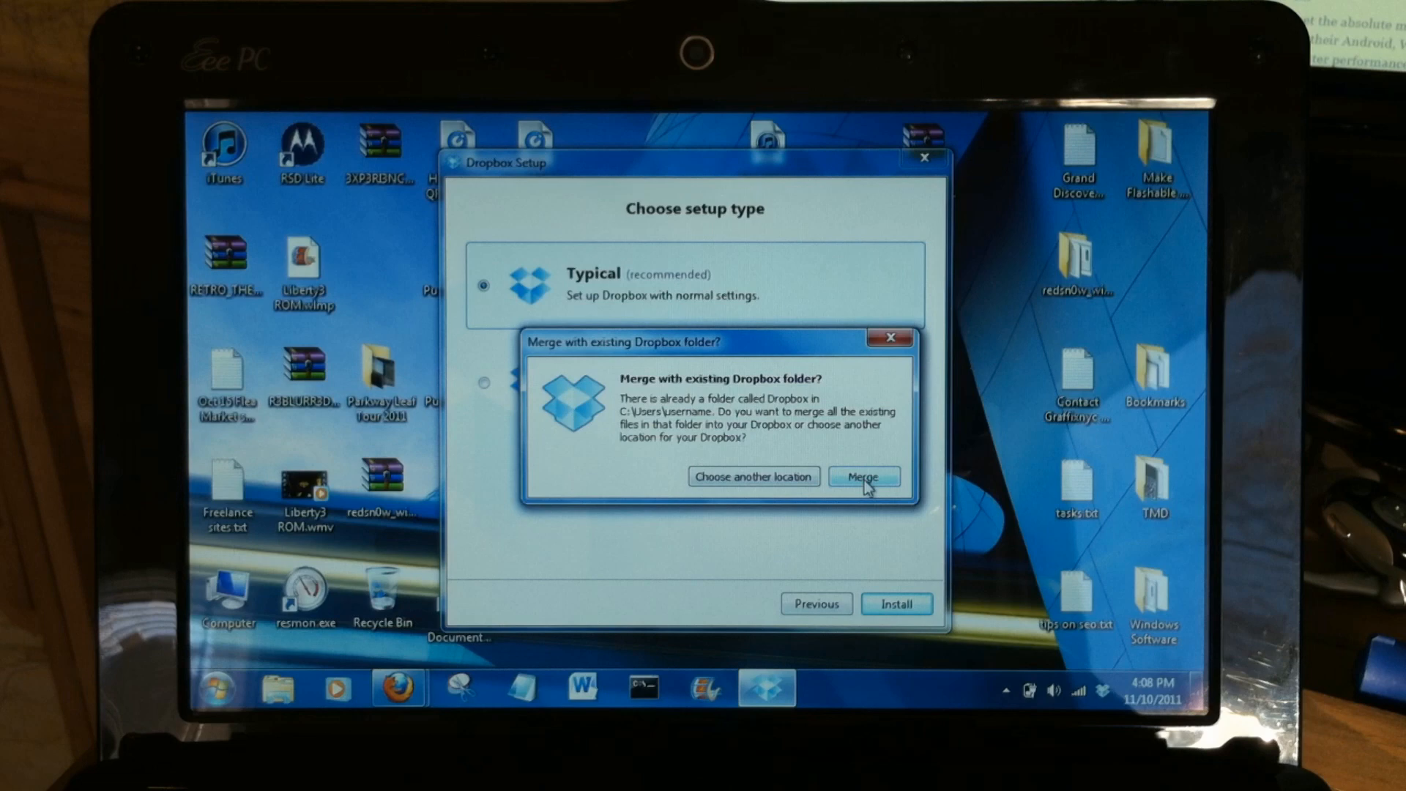
left_click(863, 476)
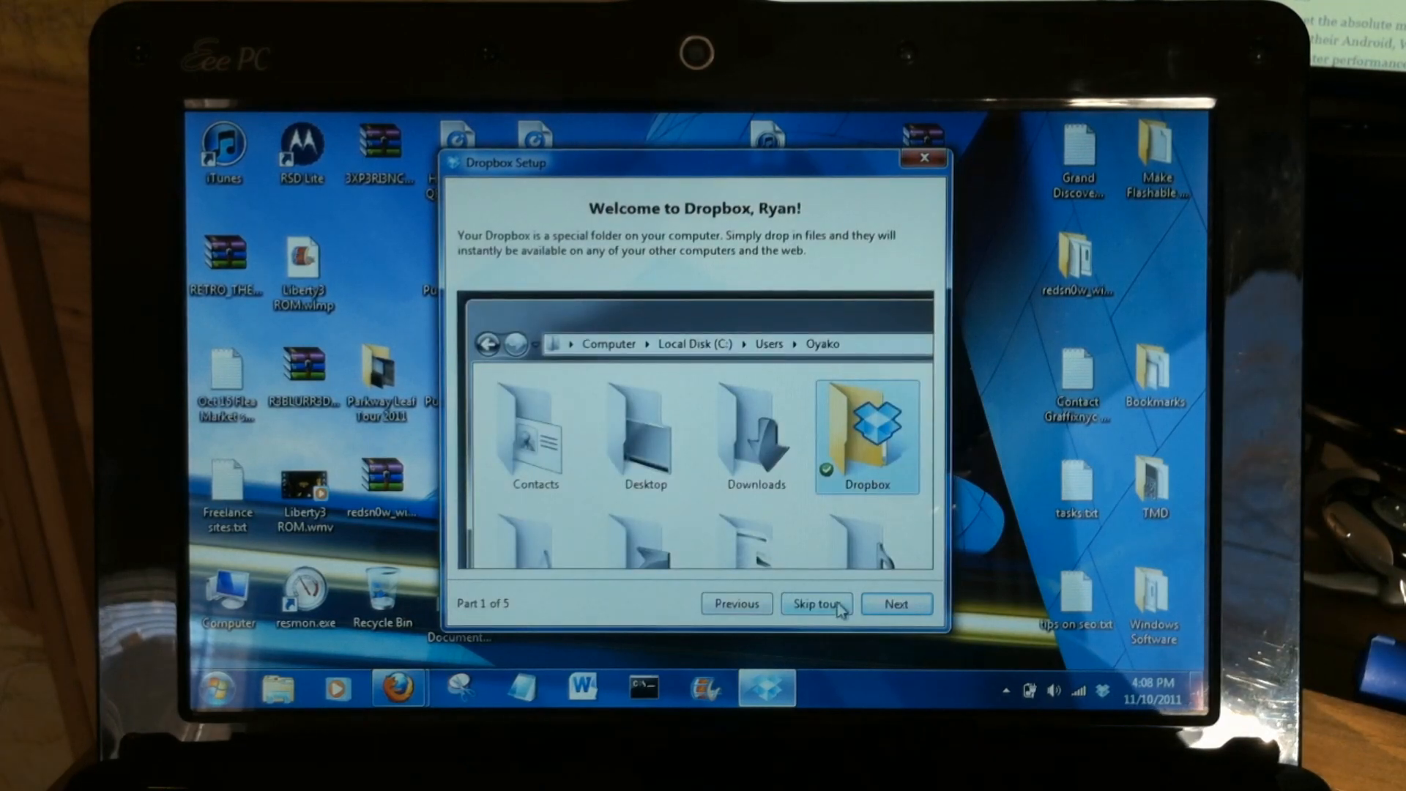
left_click(817, 603)
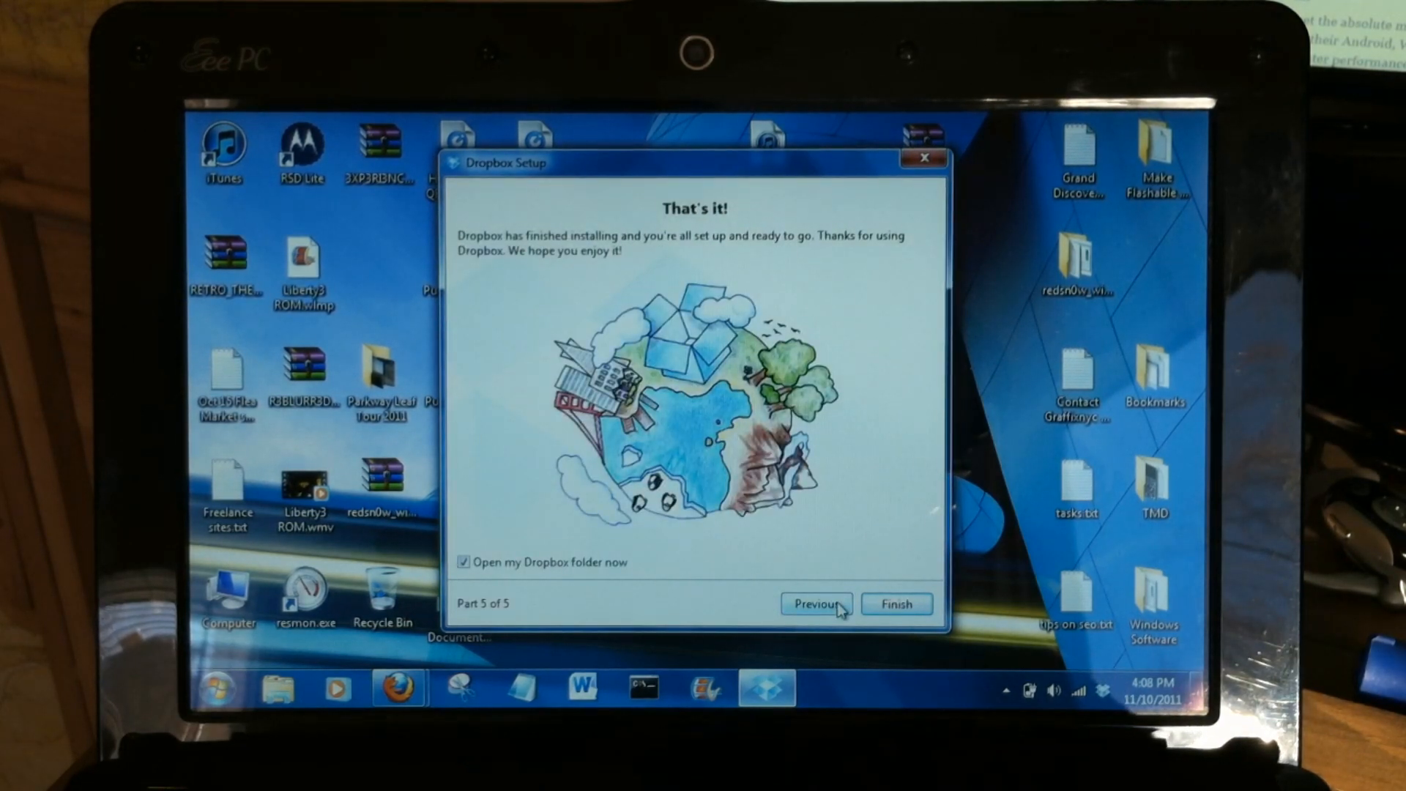
left_click(897, 603)
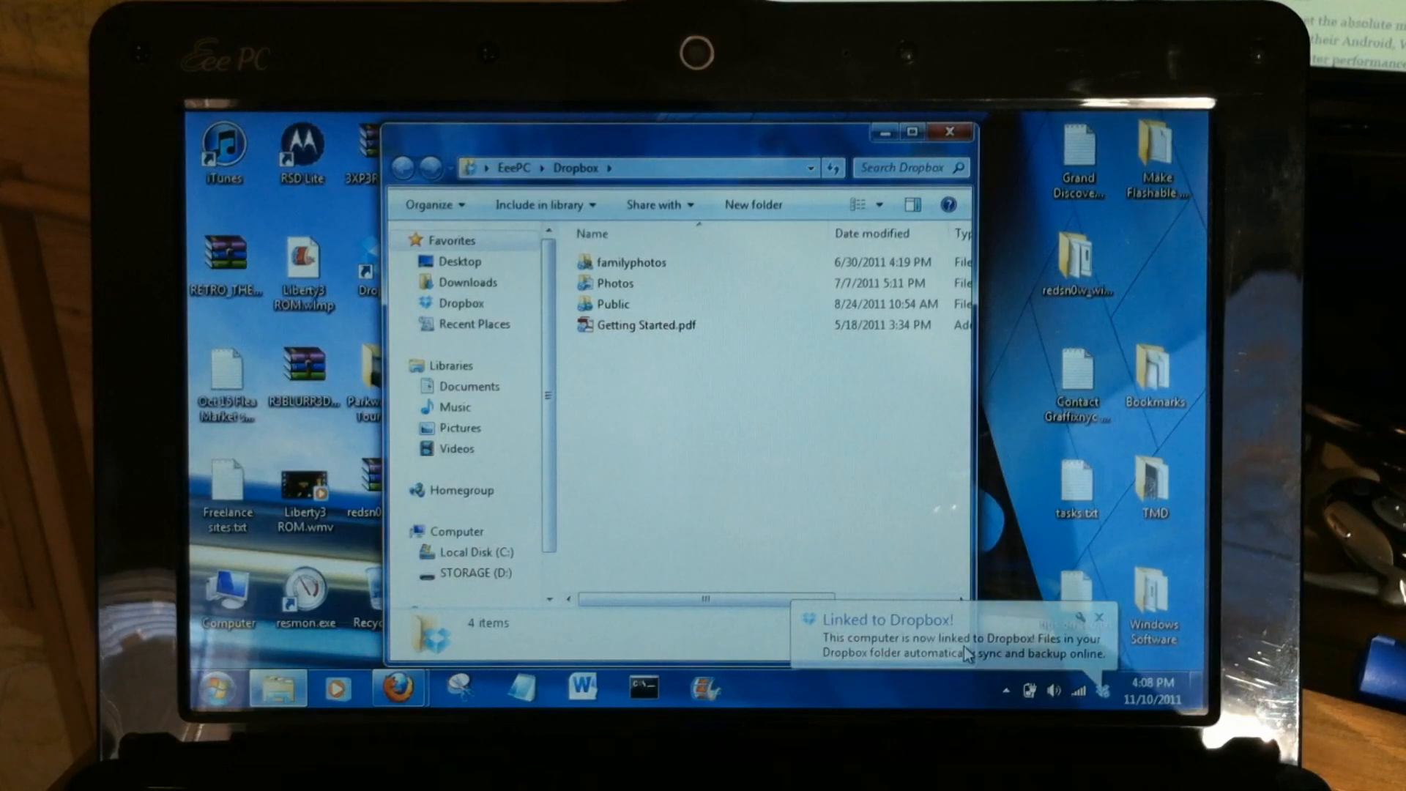
Step: Dismiss the Linked to Dropbox balloon and browse the Dropbox Public folder's 18 items
left_click(1103, 615)
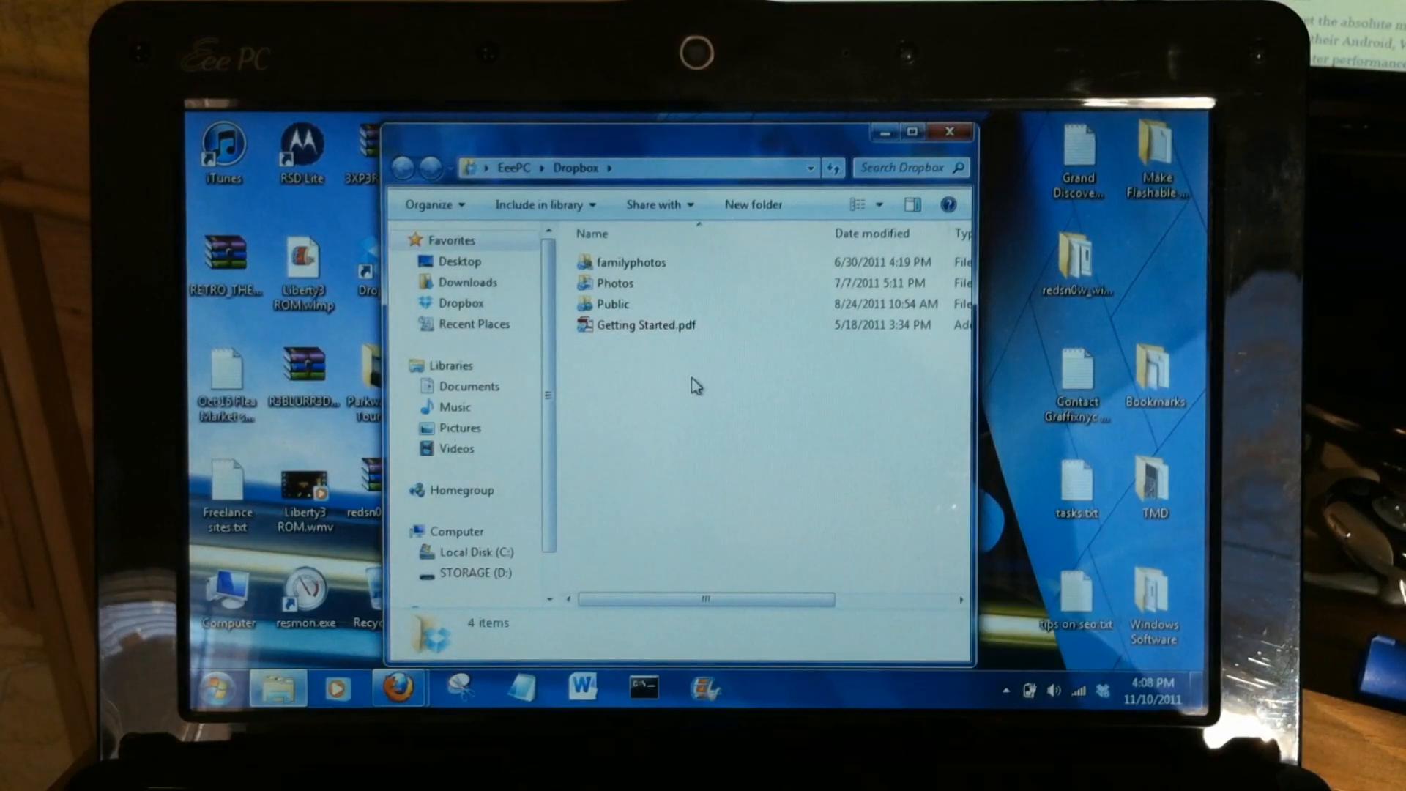
mouse_move(723, 427)
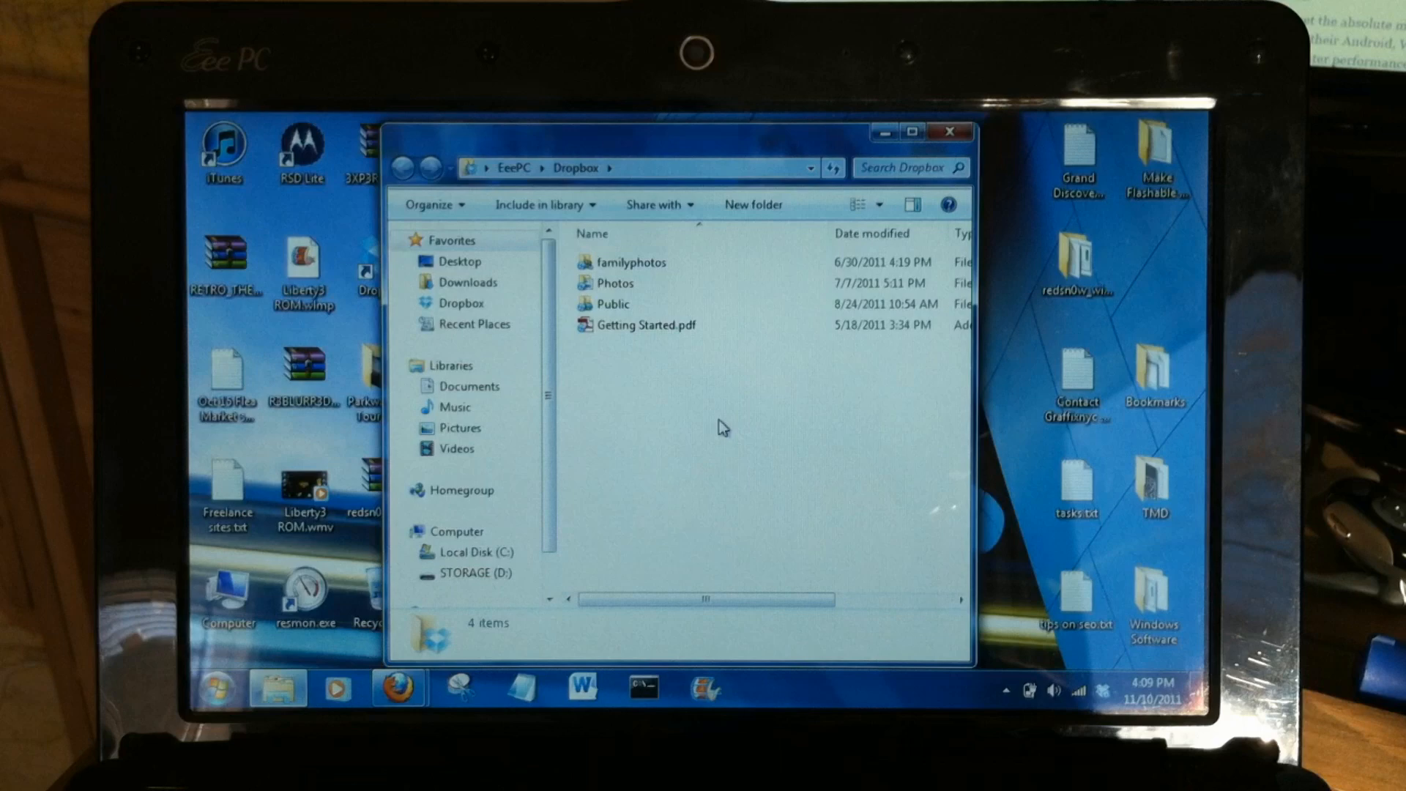
double_click(611, 304)
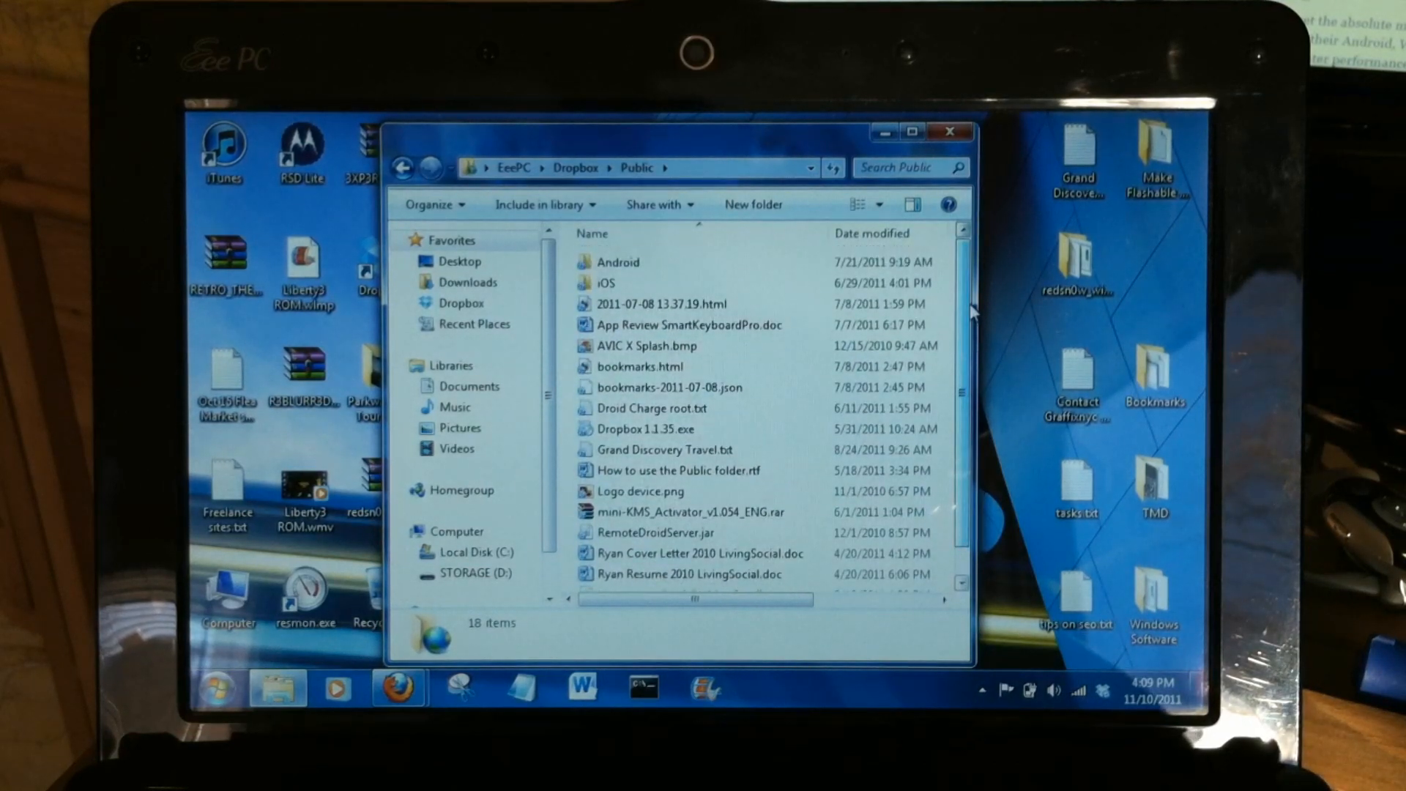
mouse_move(596, 283)
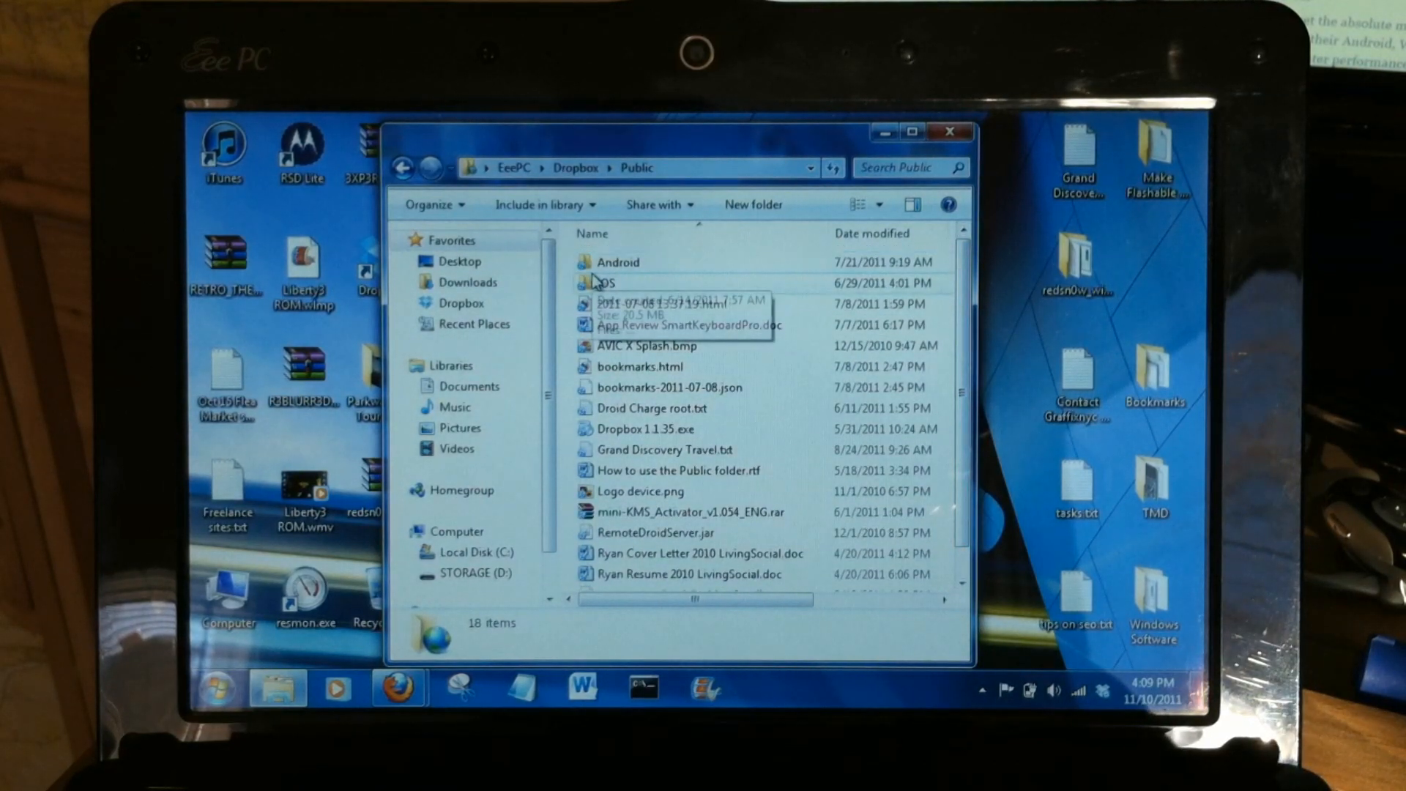
mouse_move(586, 319)
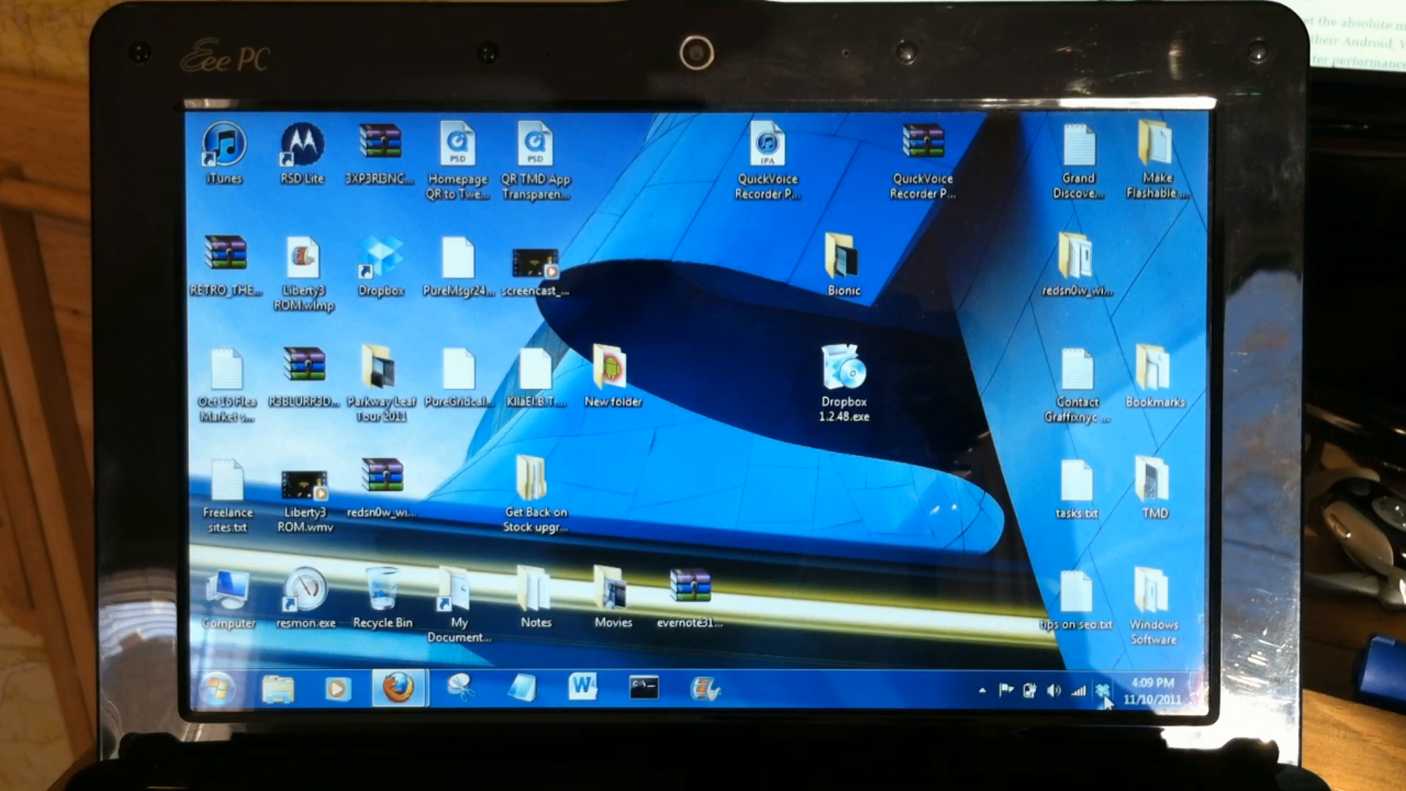
Step: Open the Dropbox tray menu showing 29.9% of 2.8 GB used
left_click(1102, 692)
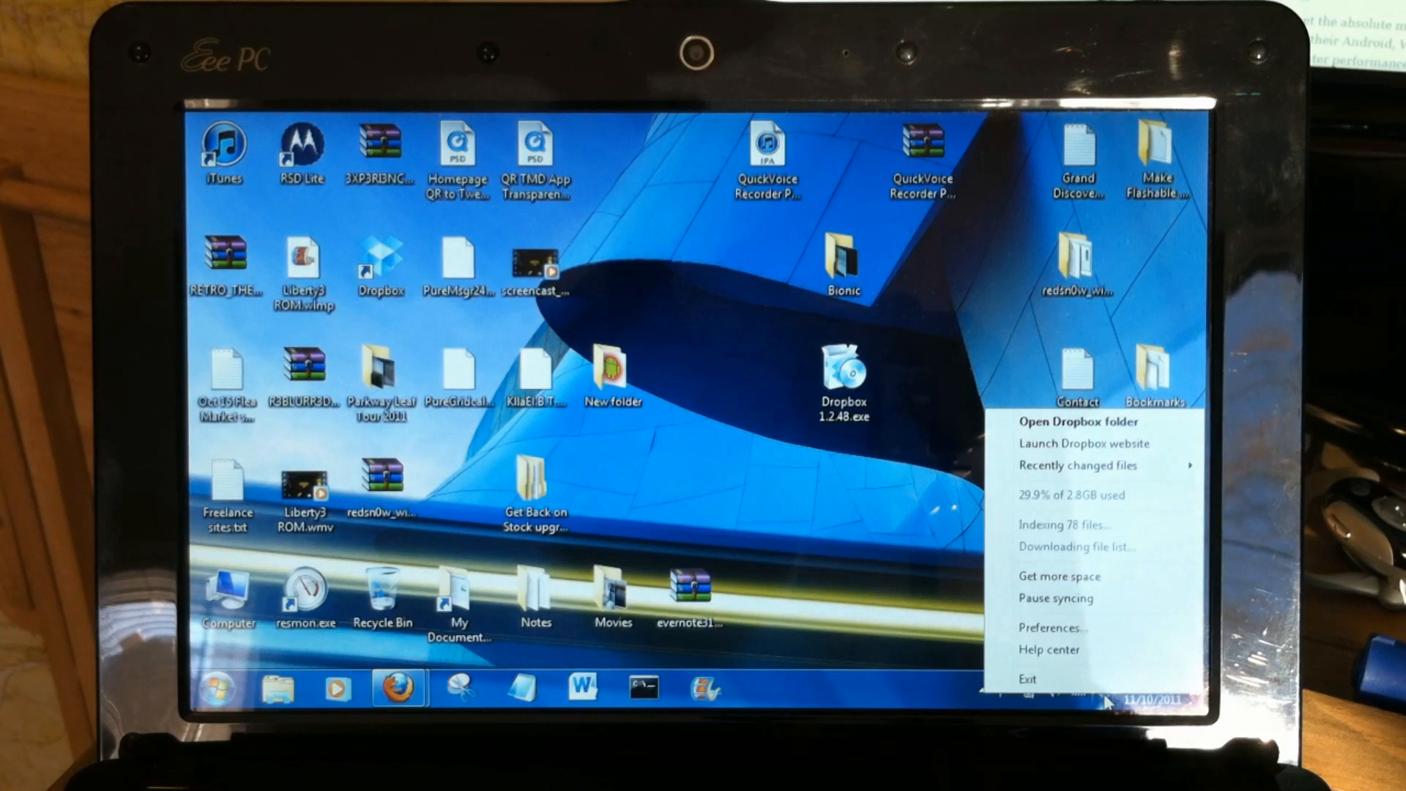
mouse_move(1126, 505)
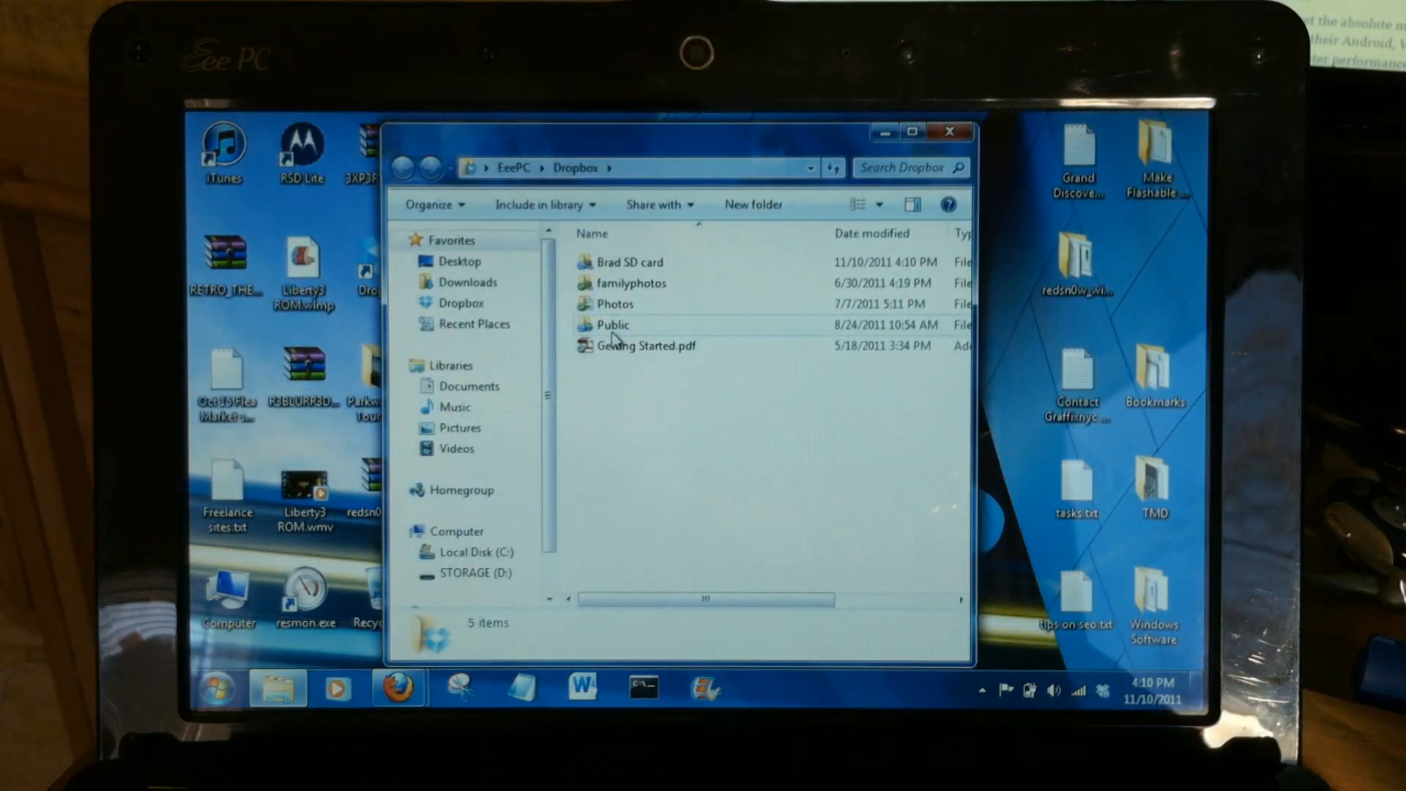
mouse_move(594, 310)
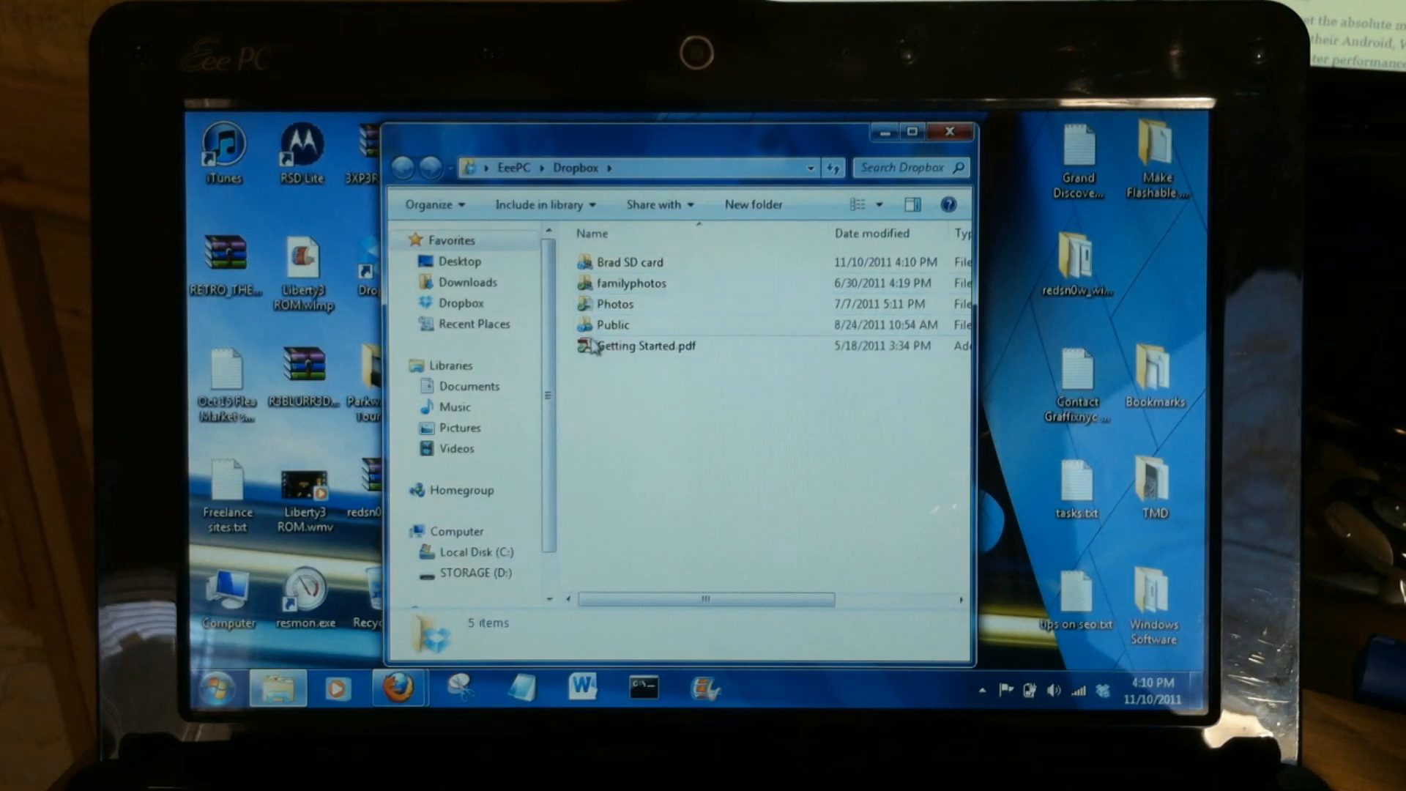
Step: In Photos, choose Dropbox > Share this folder for the Sample Album folder
double_click(613, 304)
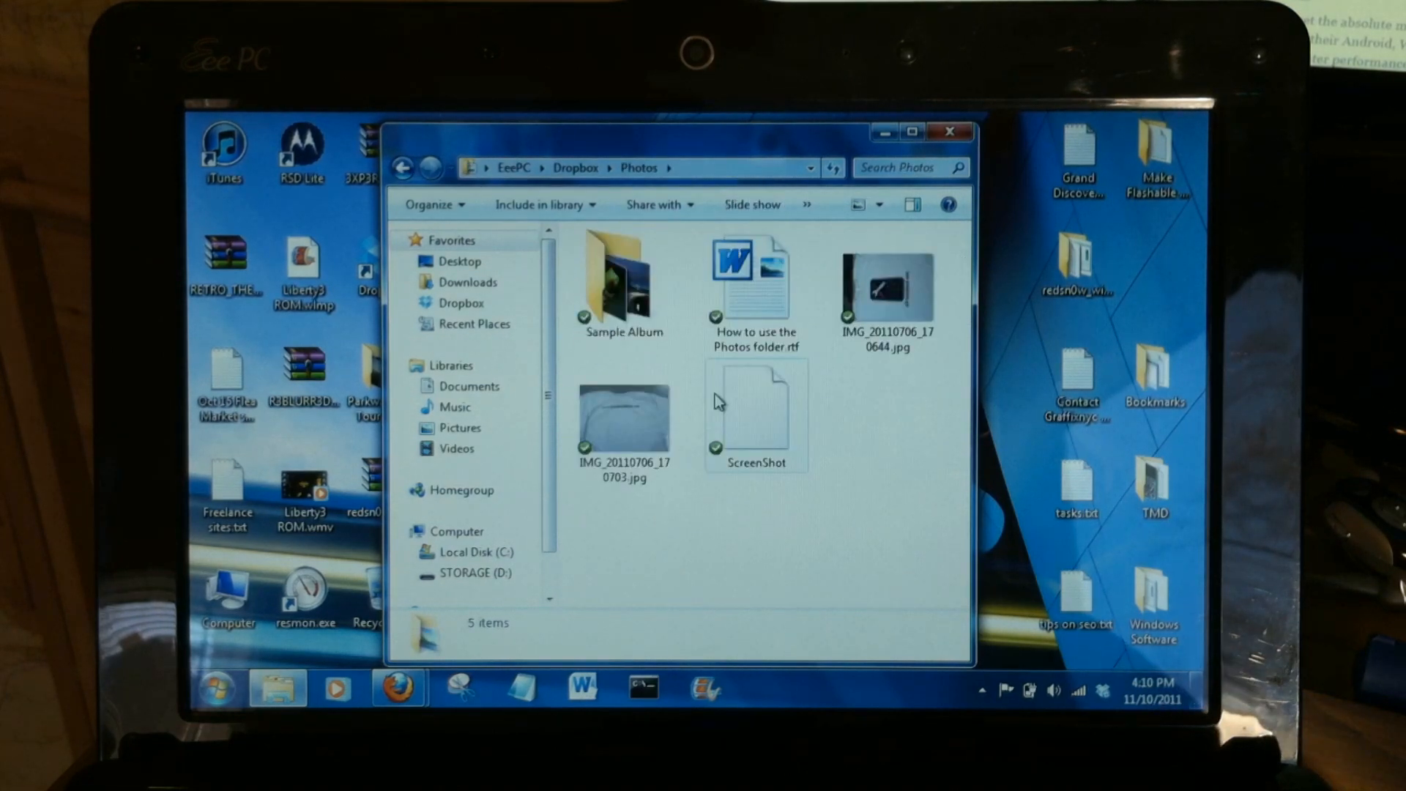
left_click(621, 282)
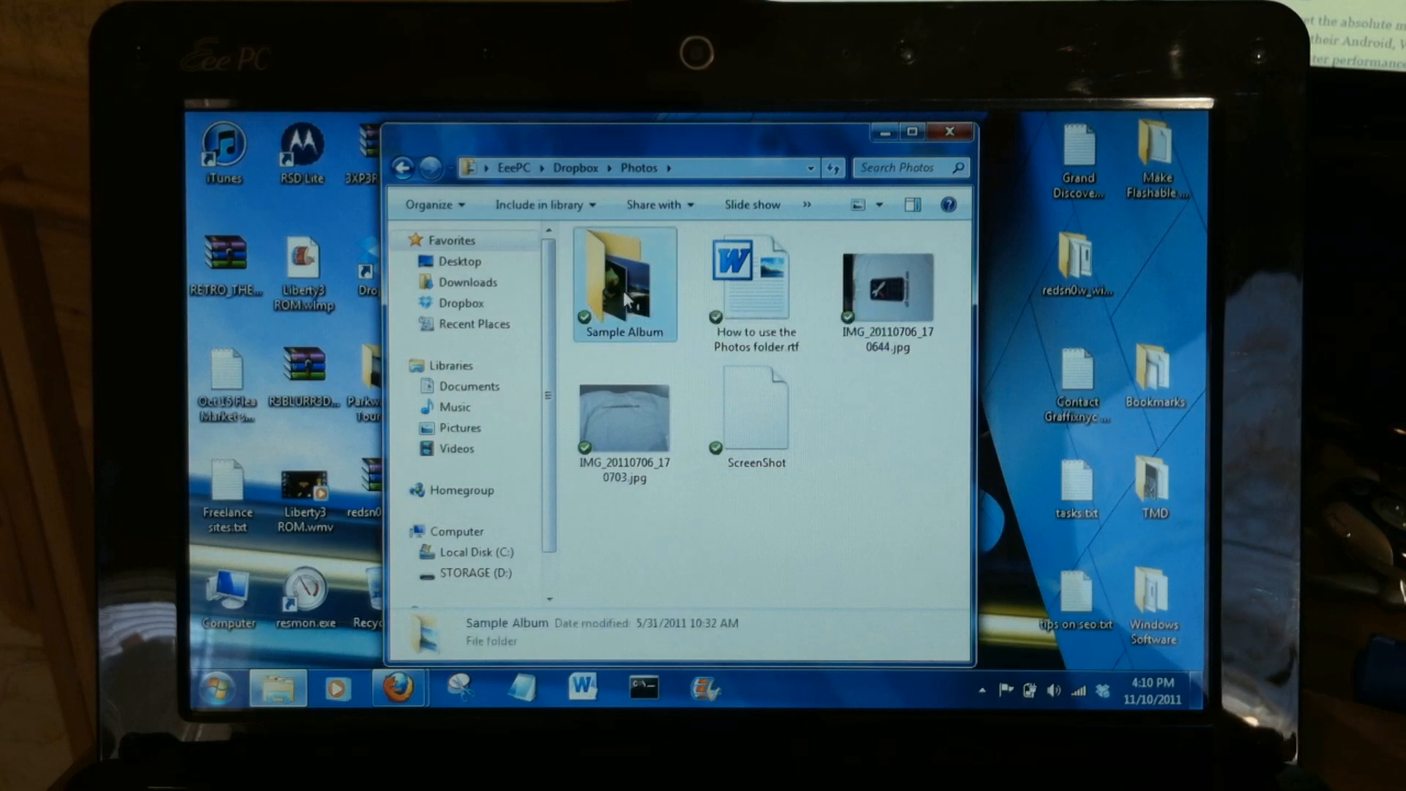
left_click(624, 282)
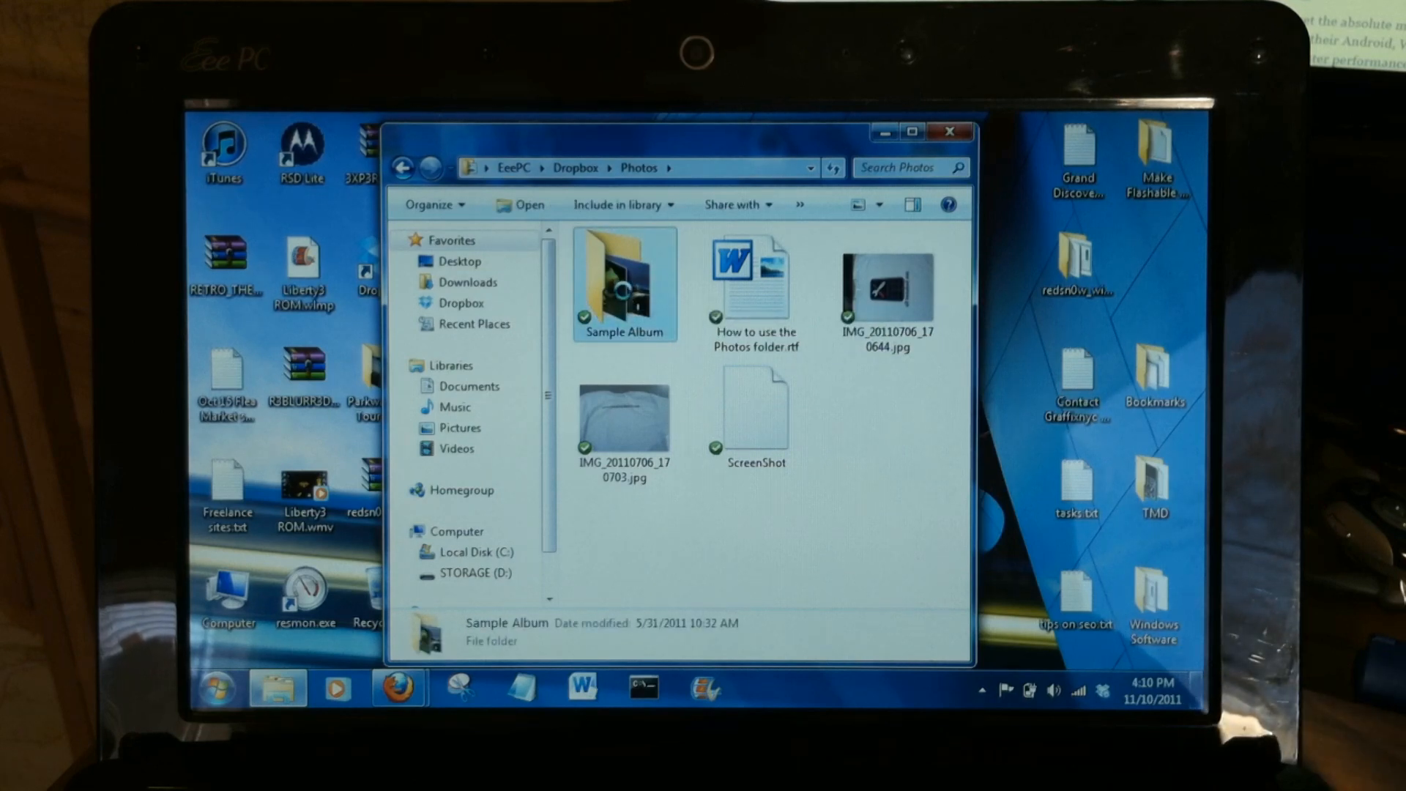
right_click(620, 282)
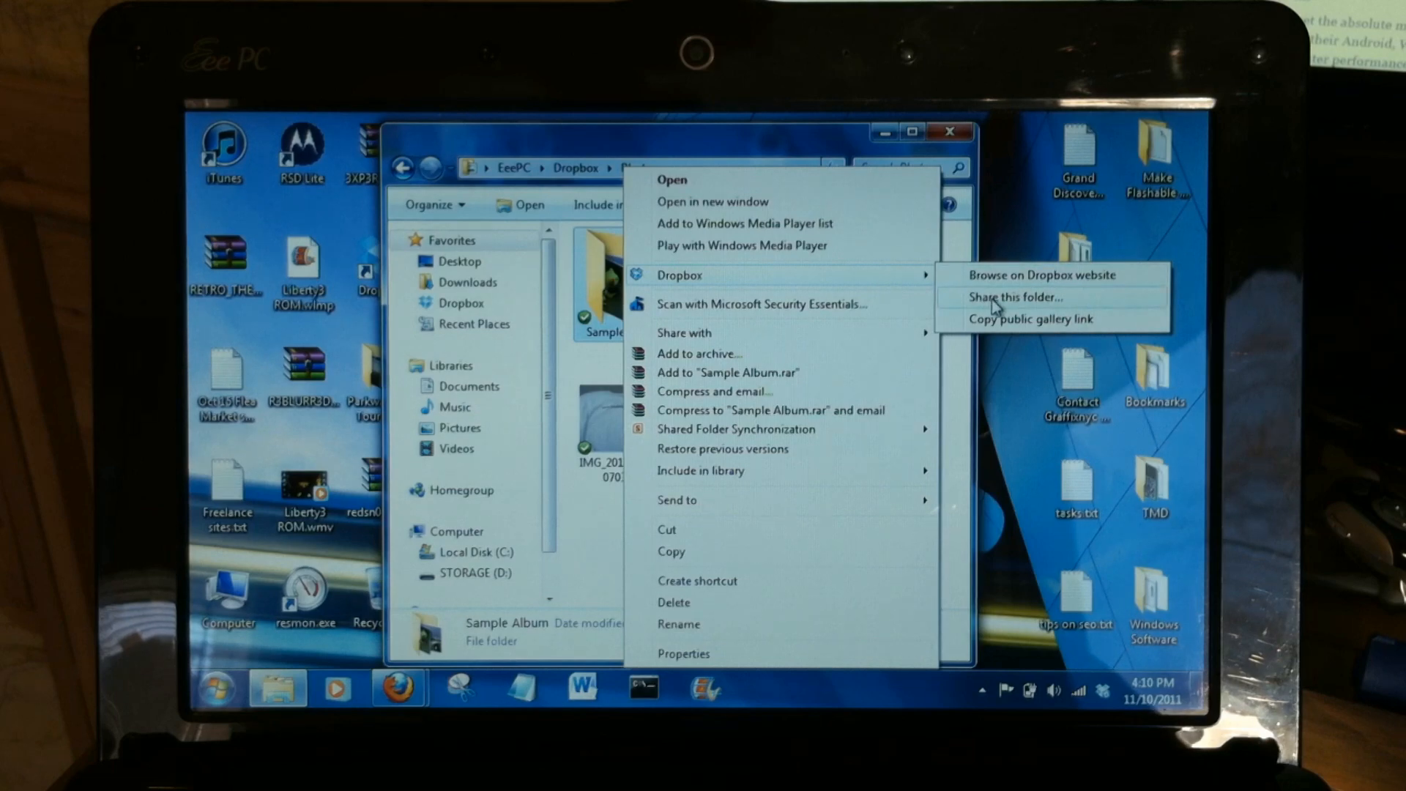
left_click(1013, 297)
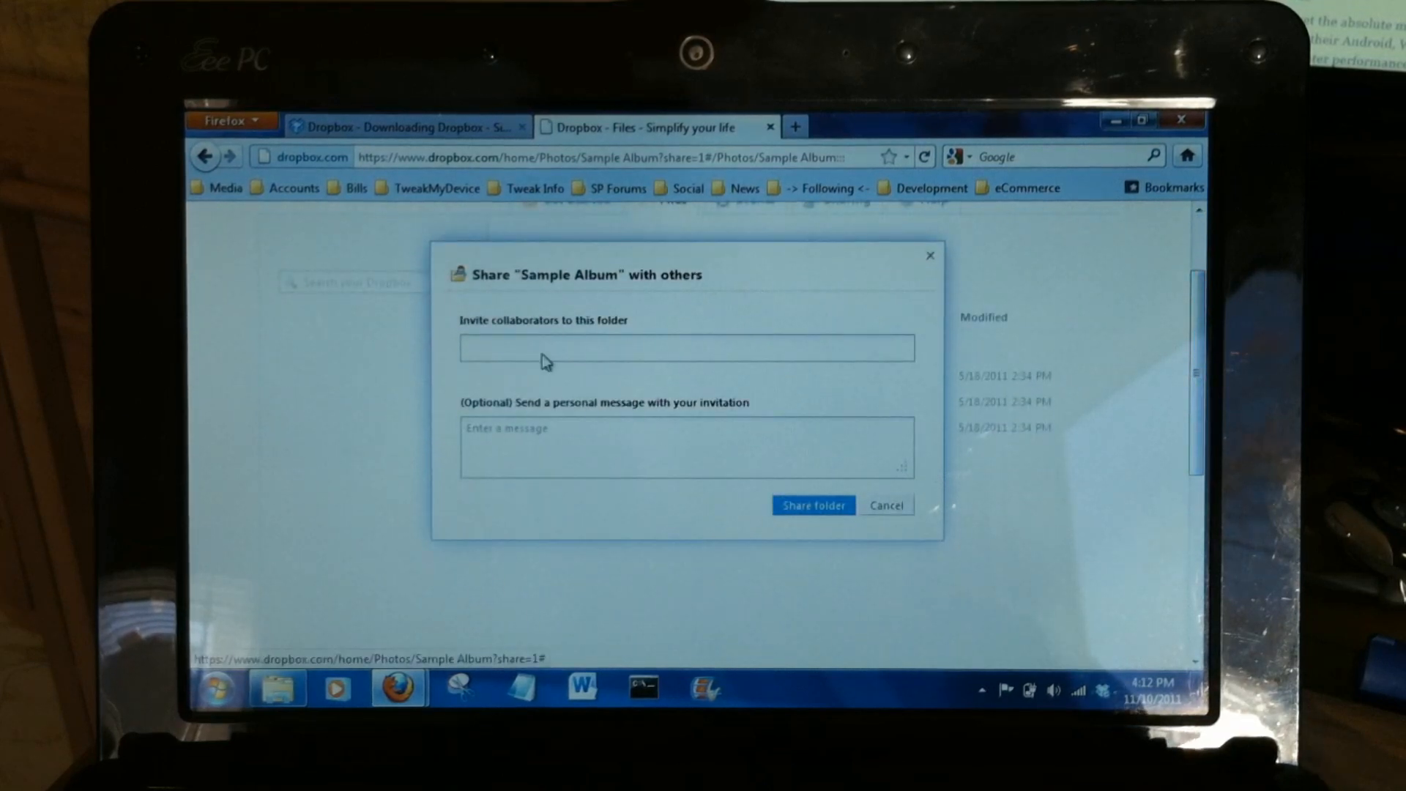
Step: Invite the suggested 'gre' contact to Sample Album with the message 'Here are some test pics'
type("gre")
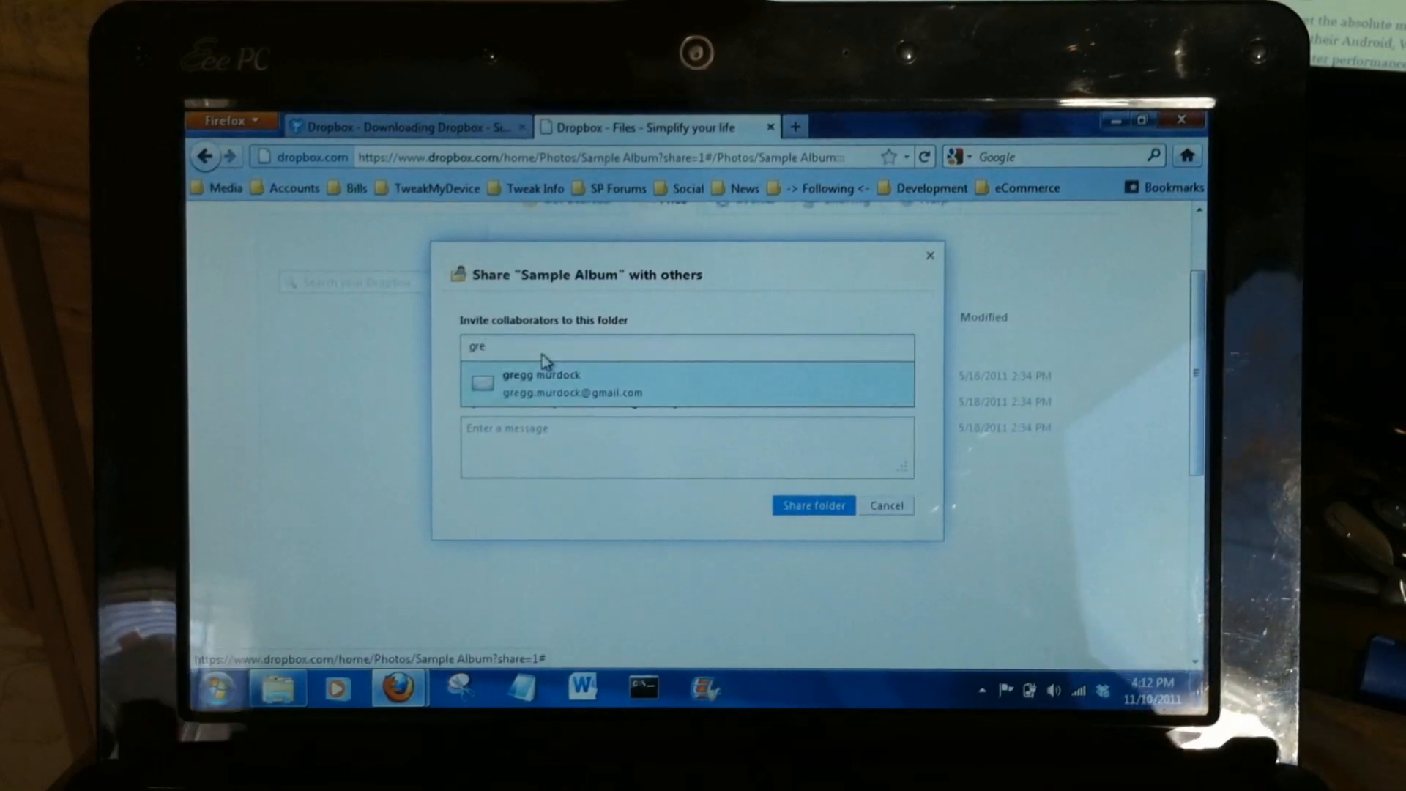
left_click(541, 384)
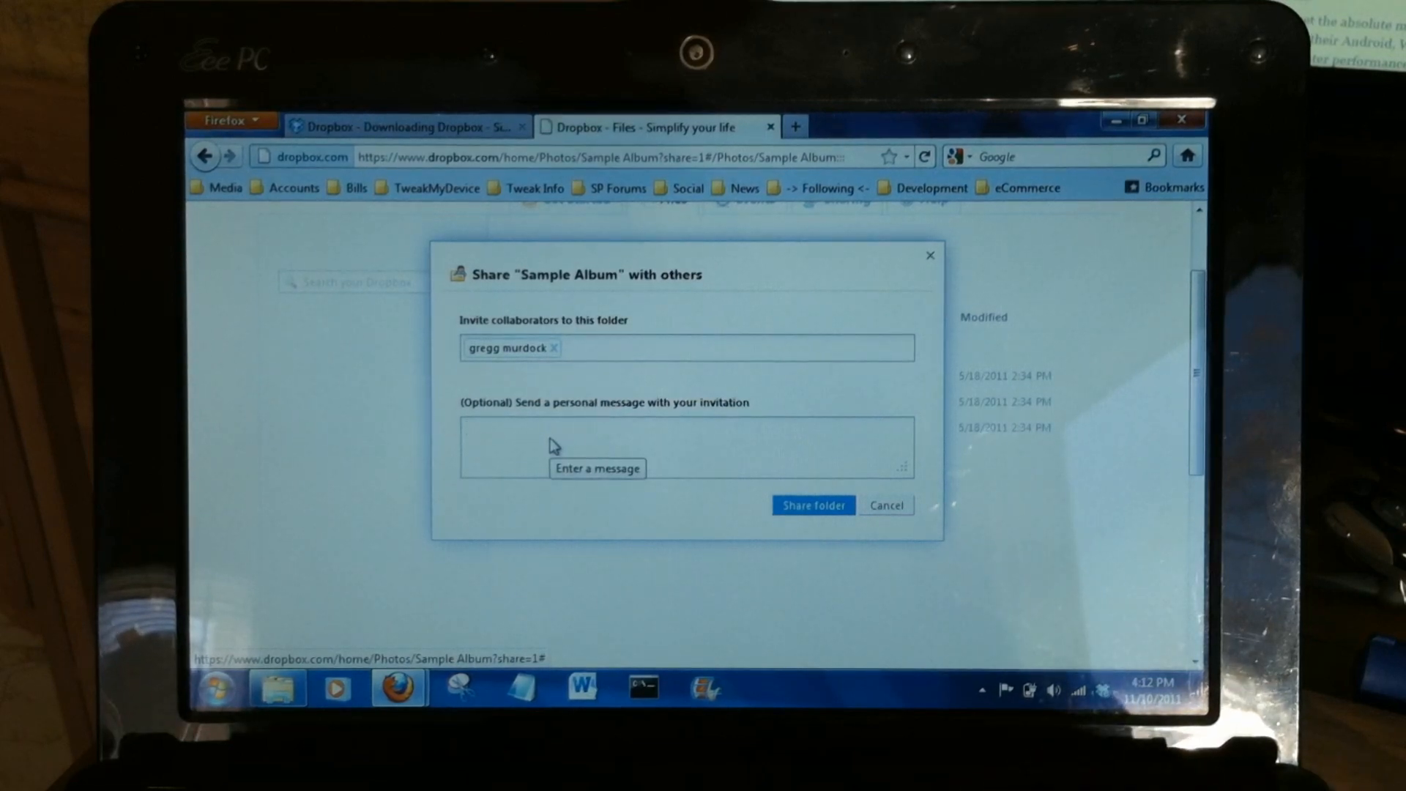
type("Here are som")
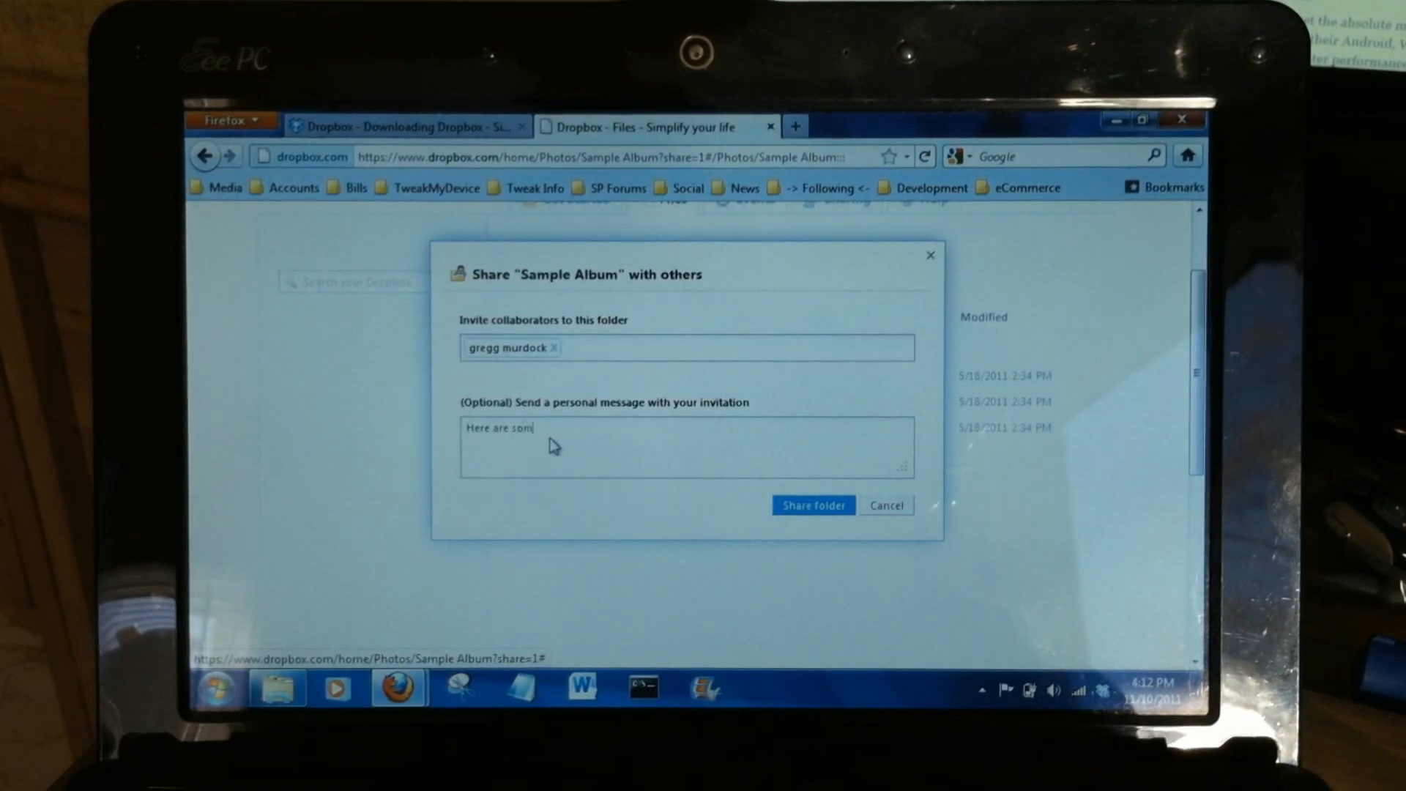
type("e test i")
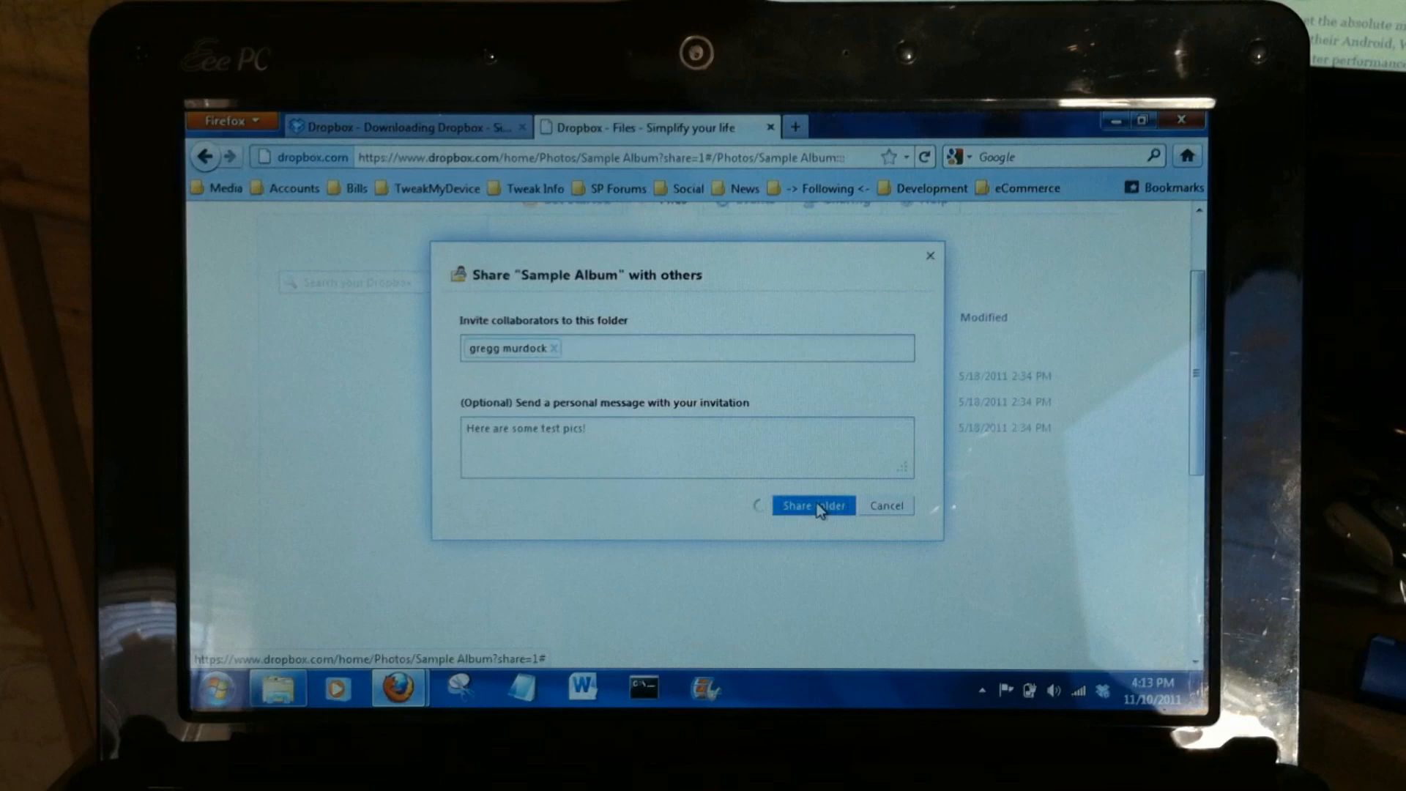
left_click(813, 506)
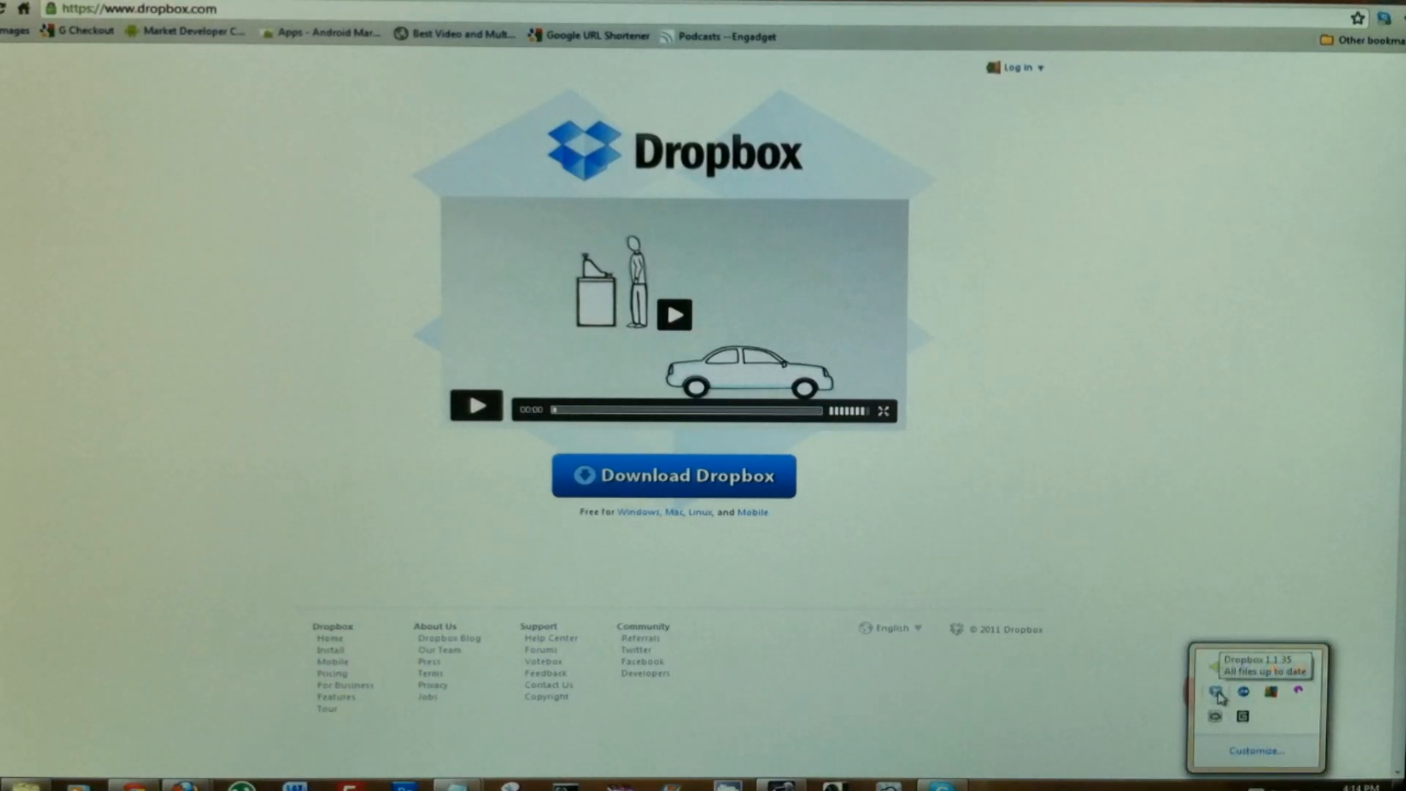
Step: Open the Dropbox folder from the tray icon alongside the TMD Apps folder
left_click(1216, 694)
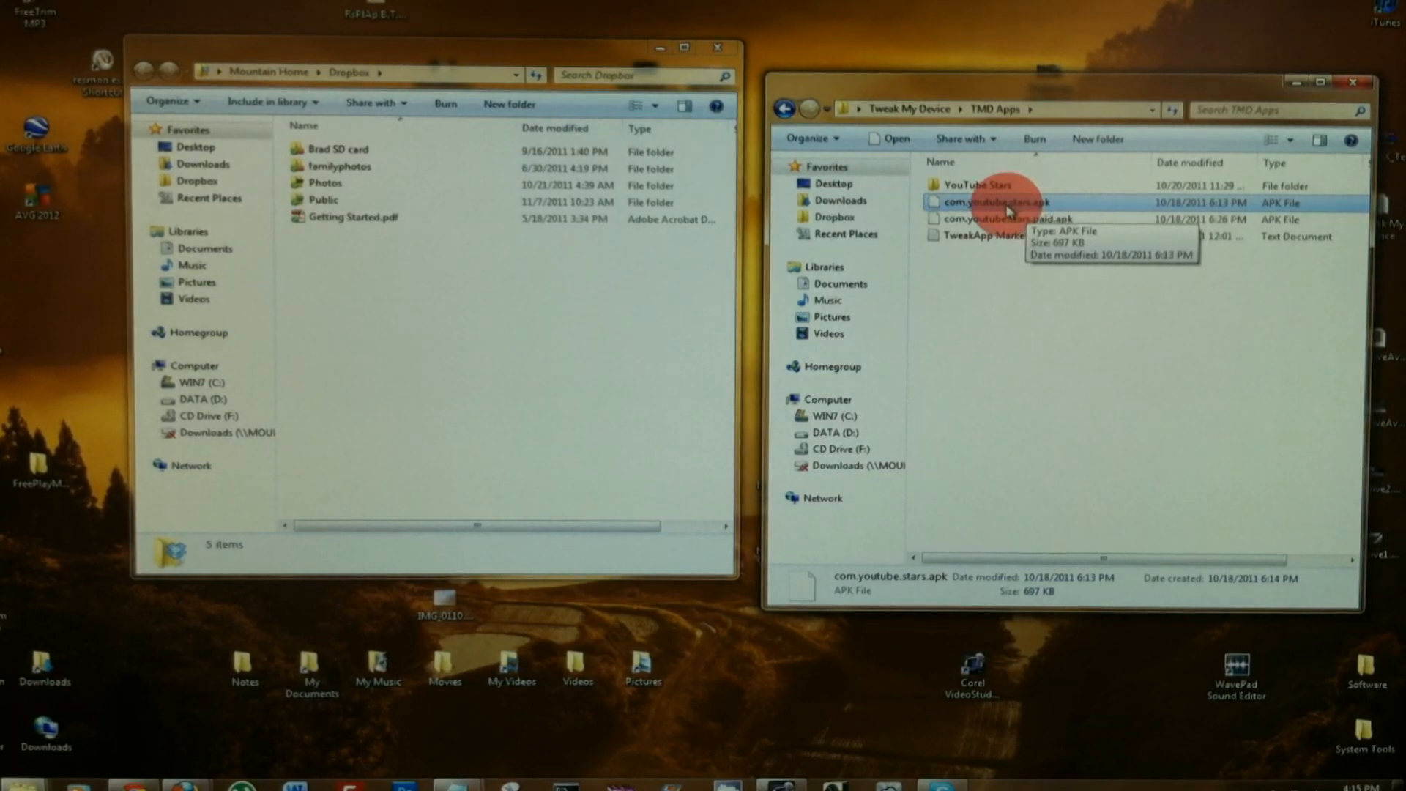
Step: Copy com.youtube.stars.apk from TMD Apps and paste it into Dropbox's Public folder
right_click(999, 203)
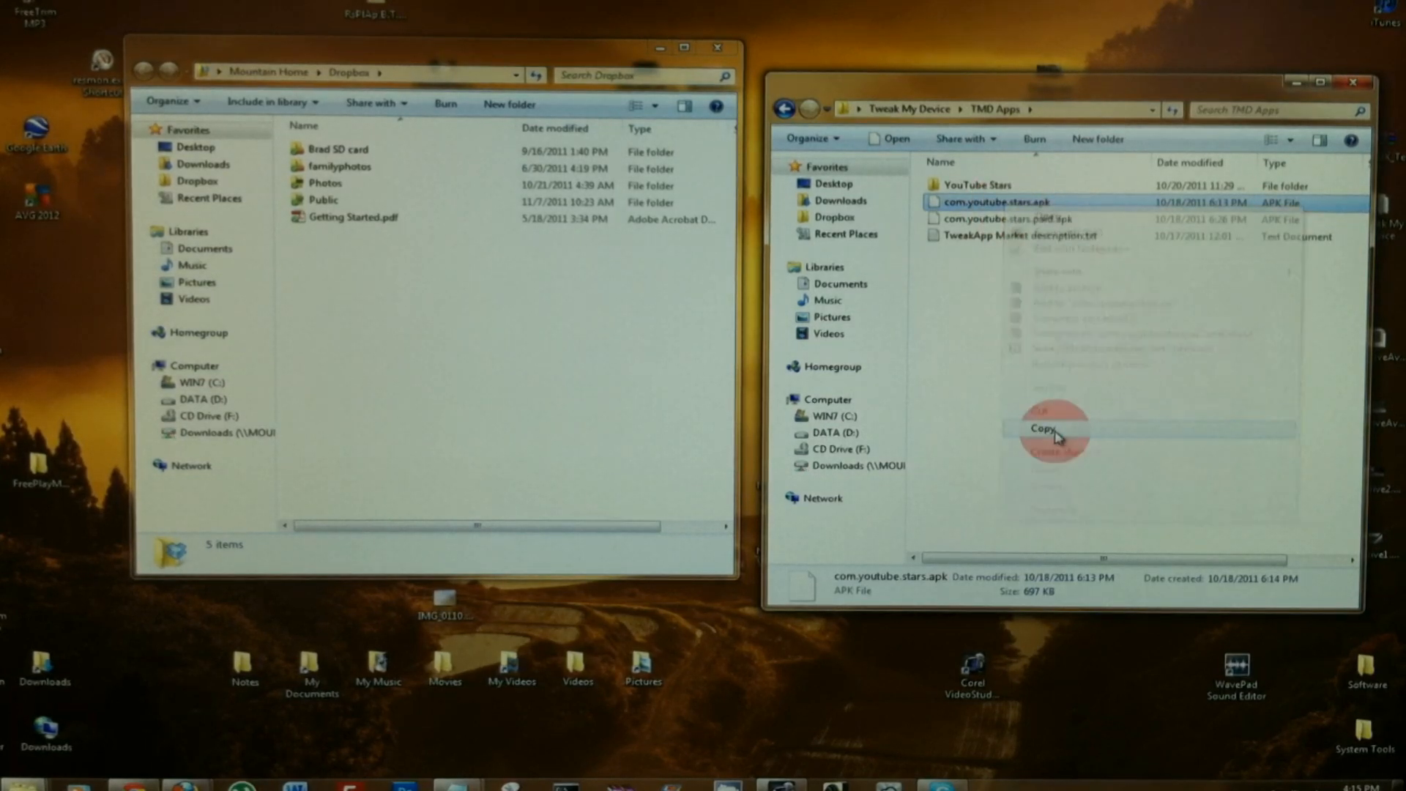
left_click(1044, 428)
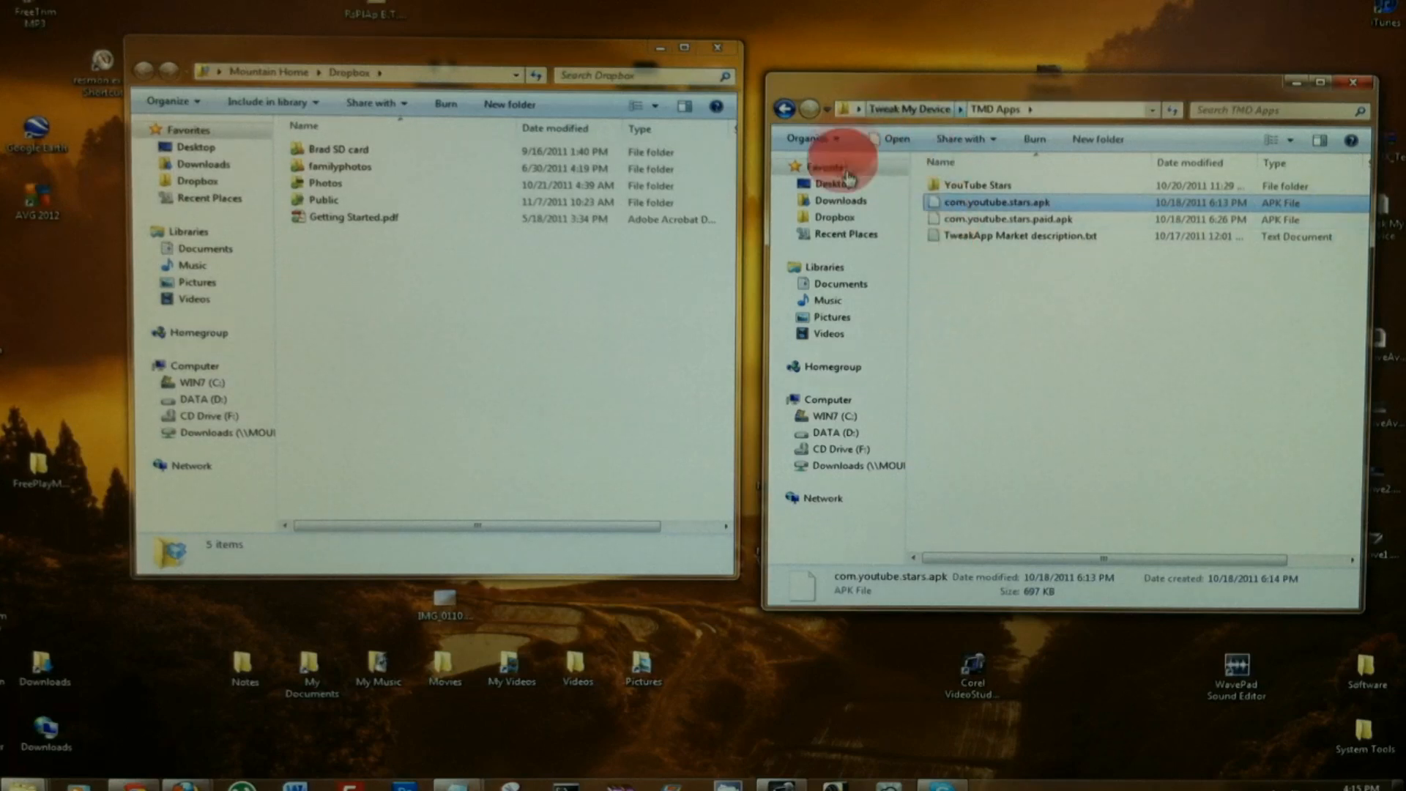
double_click(324, 200)
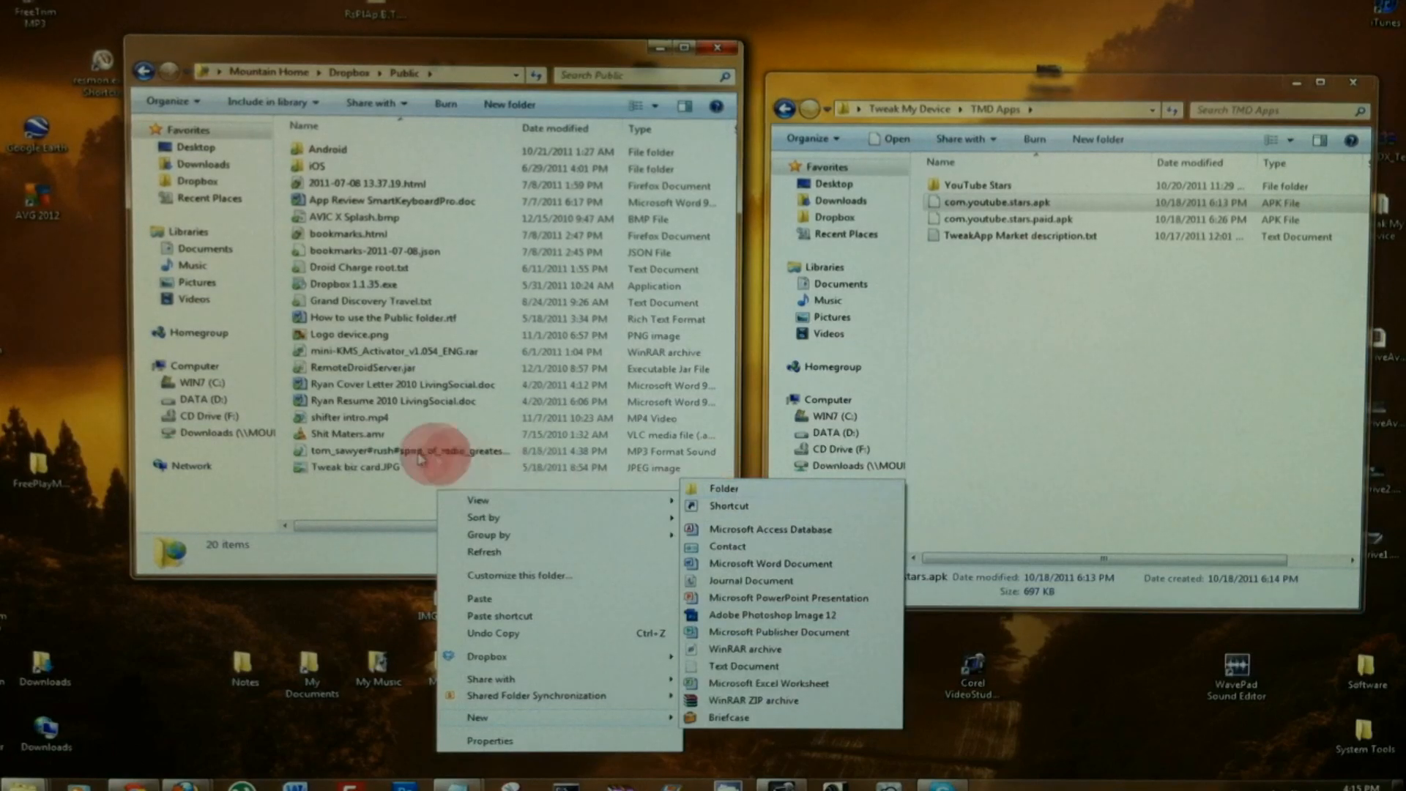
left_click(353, 509)
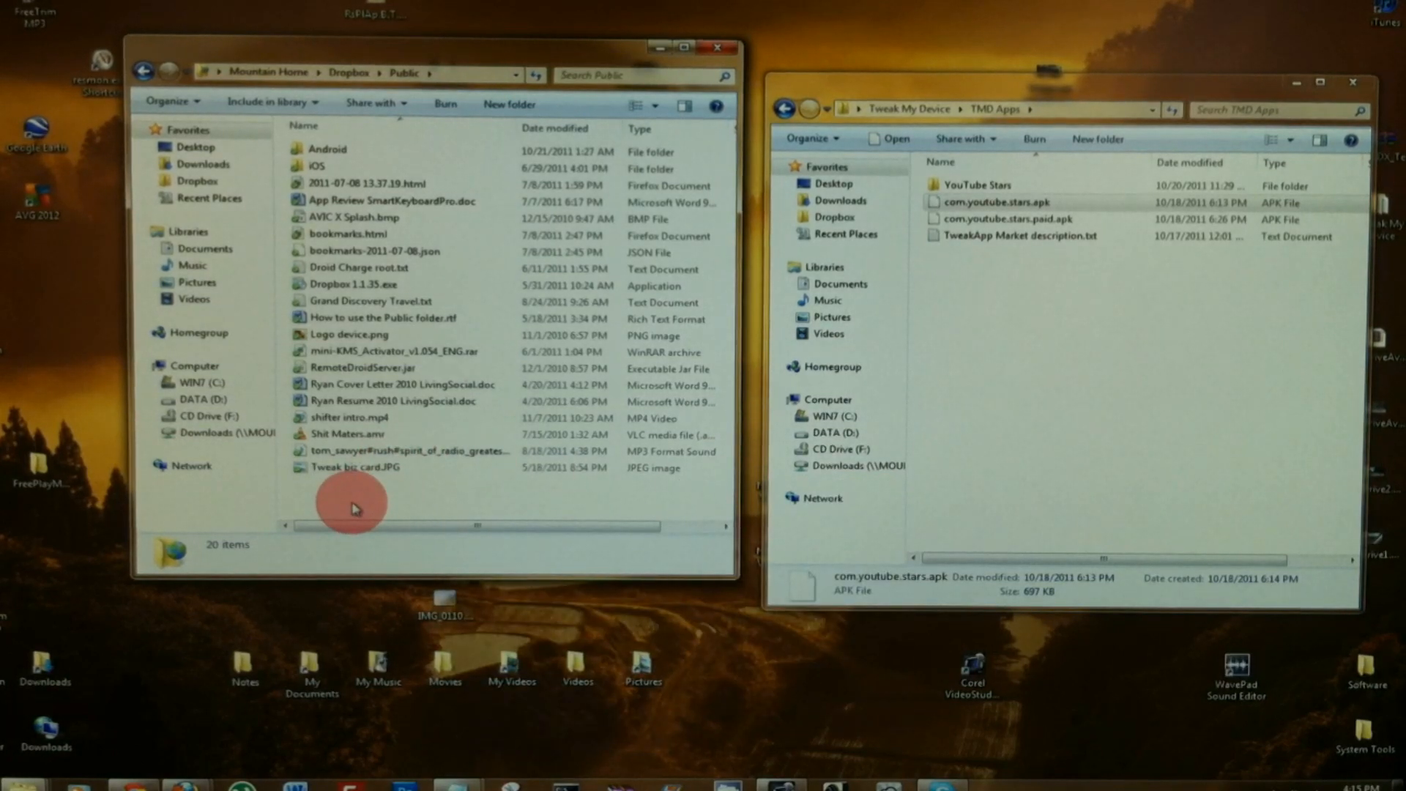
right_click(352, 508)
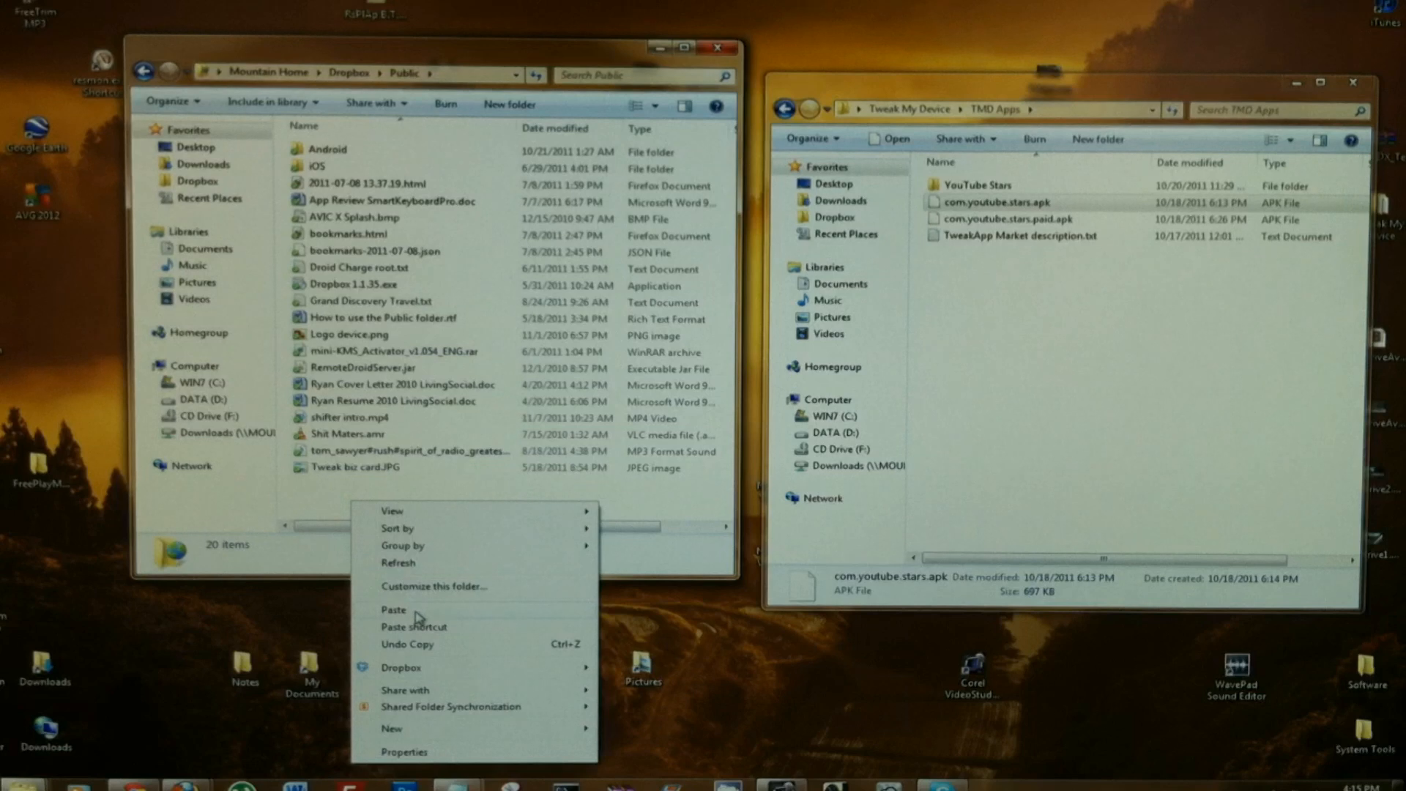
left_click(392, 609)
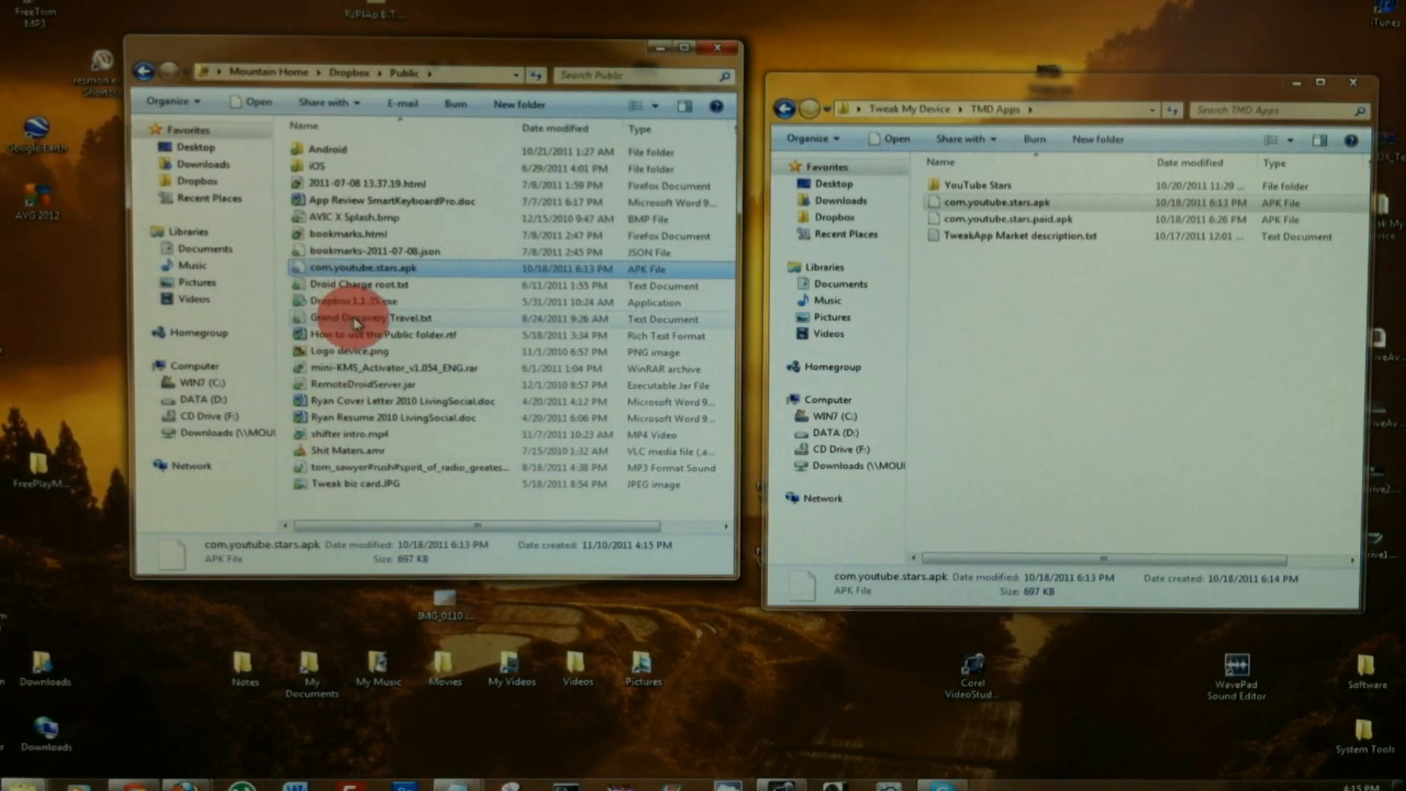
mouse_move(350, 319)
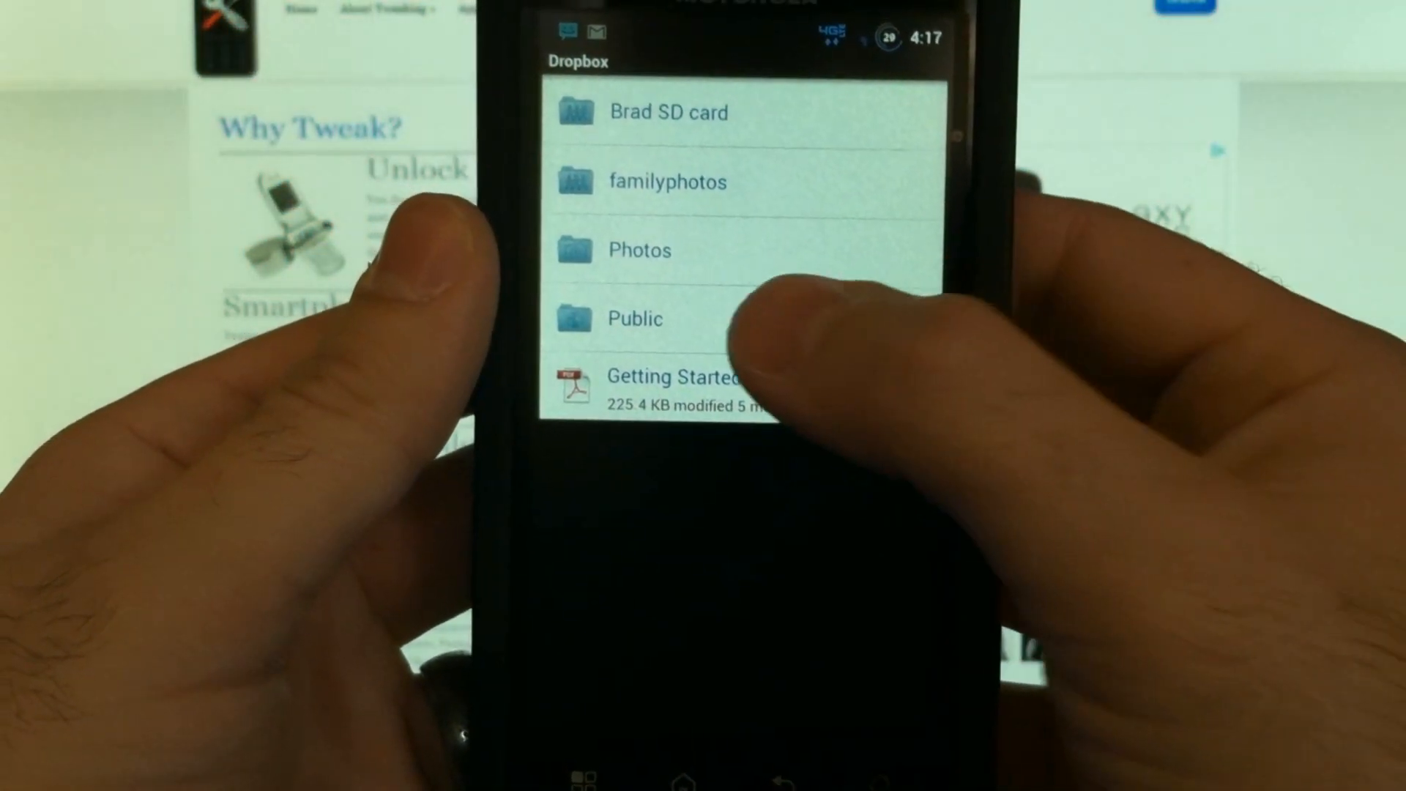
Step: On Android, open Public and choose Share this file for com.youtube.stars.apk
left_click(634, 318)
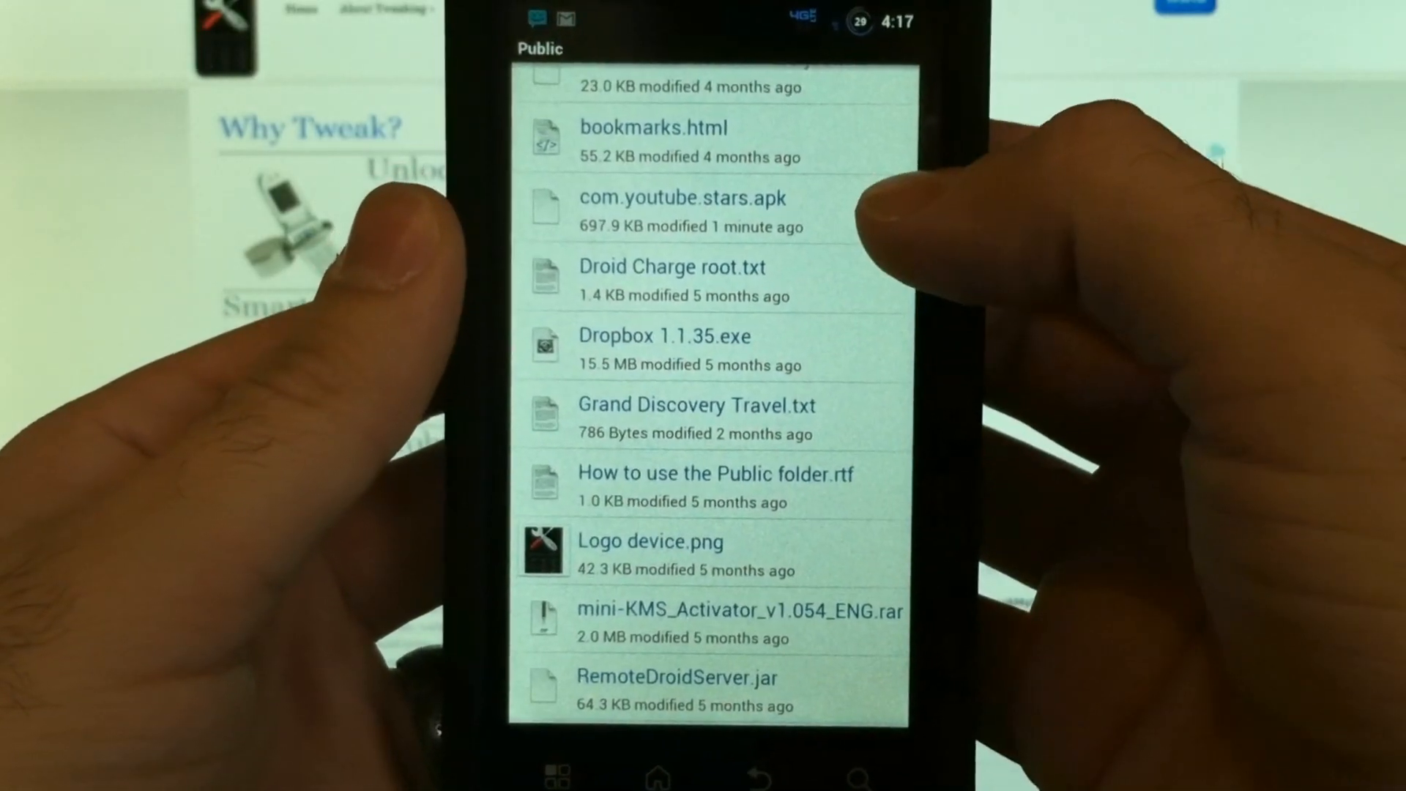
left_click(681, 208)
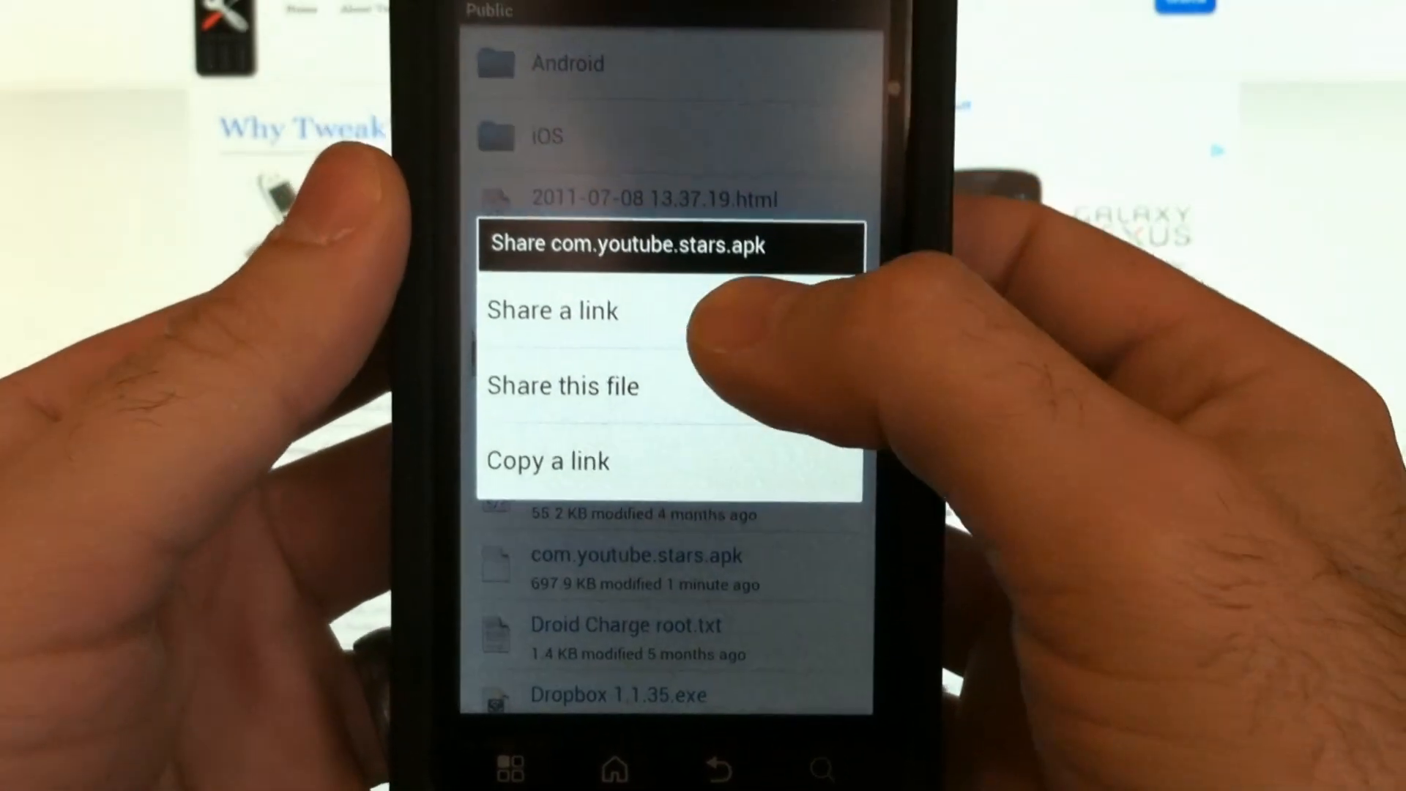
left_click(552, 311)
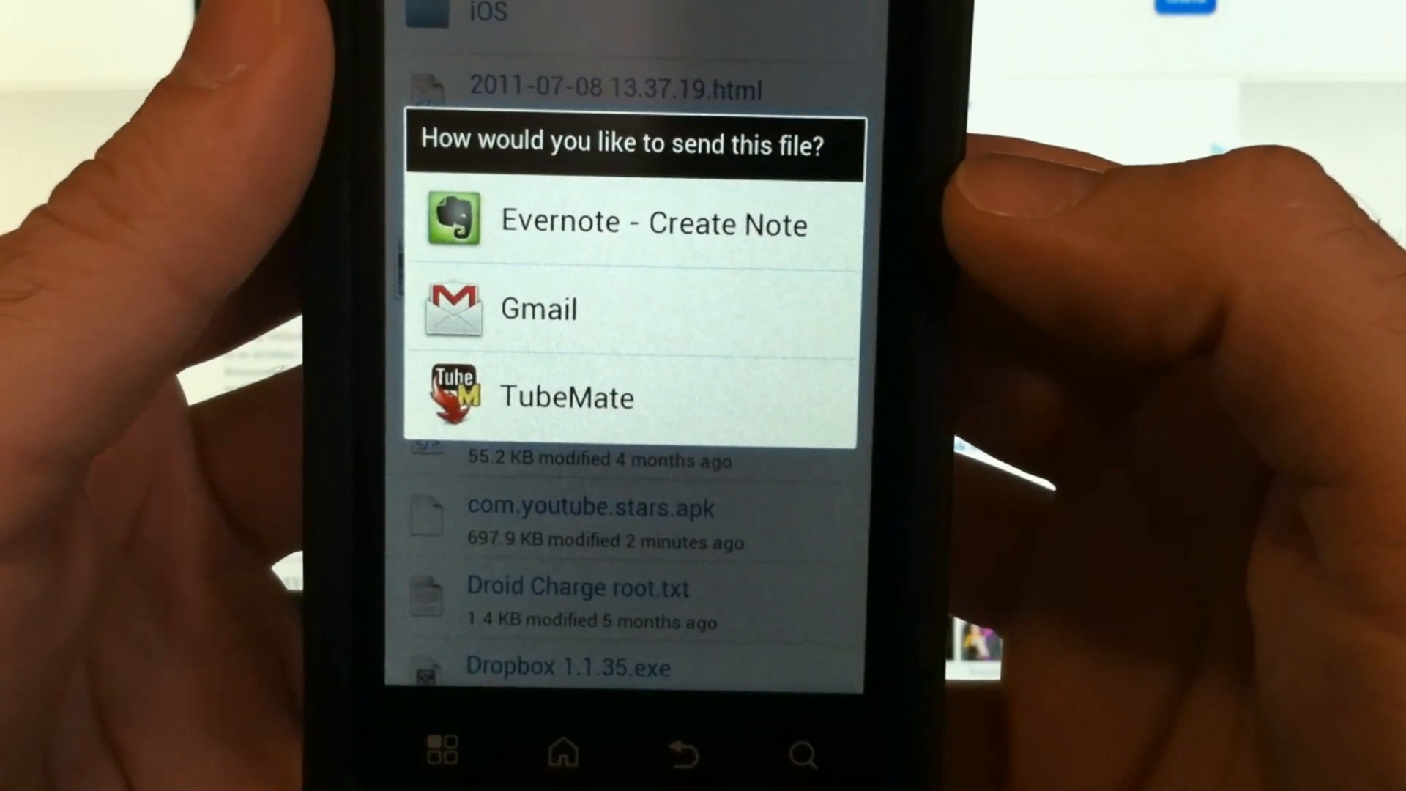
Step: Send com.youtube.stars.apk through Gmail to the suggested contact address
left_click(539, 309)
type("greg")
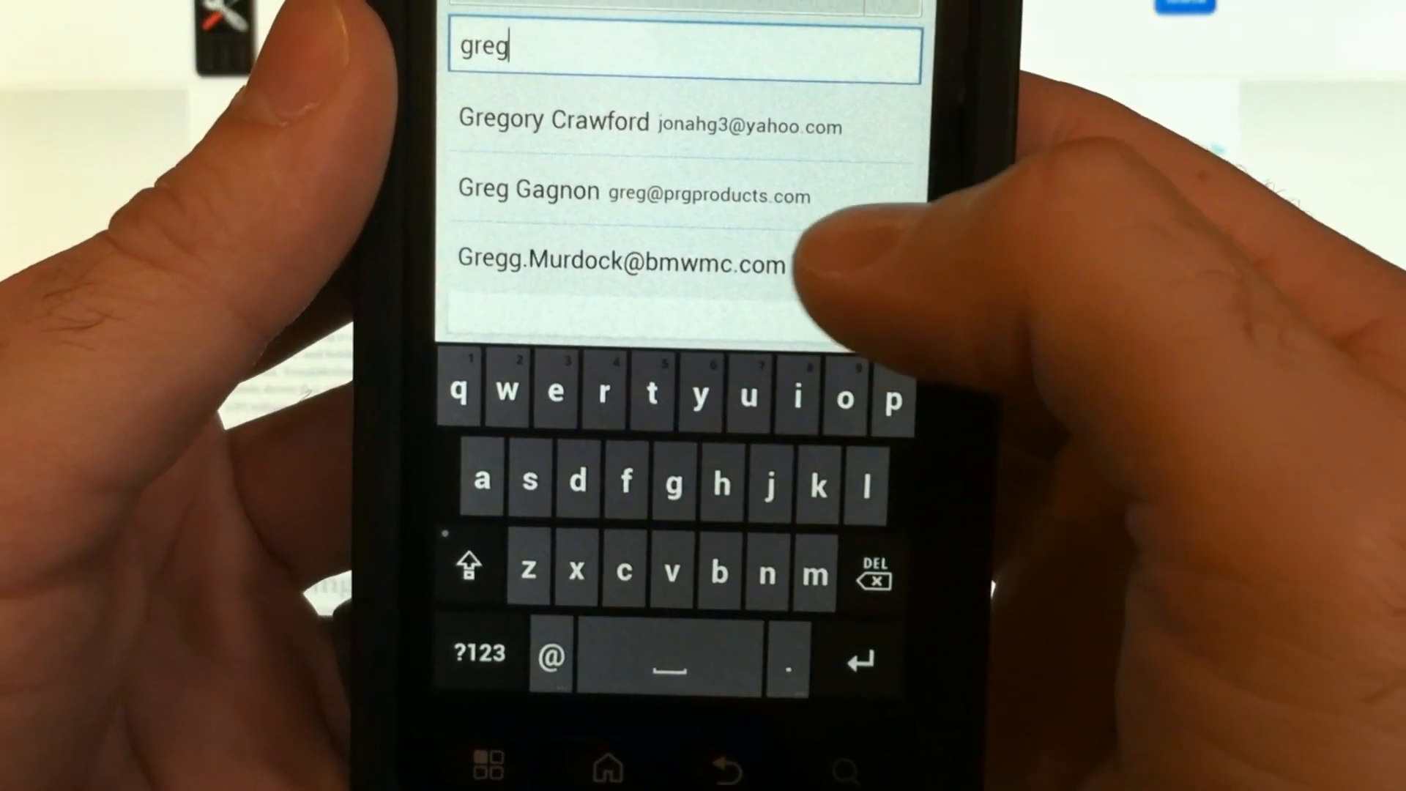
left_click(618, 264)
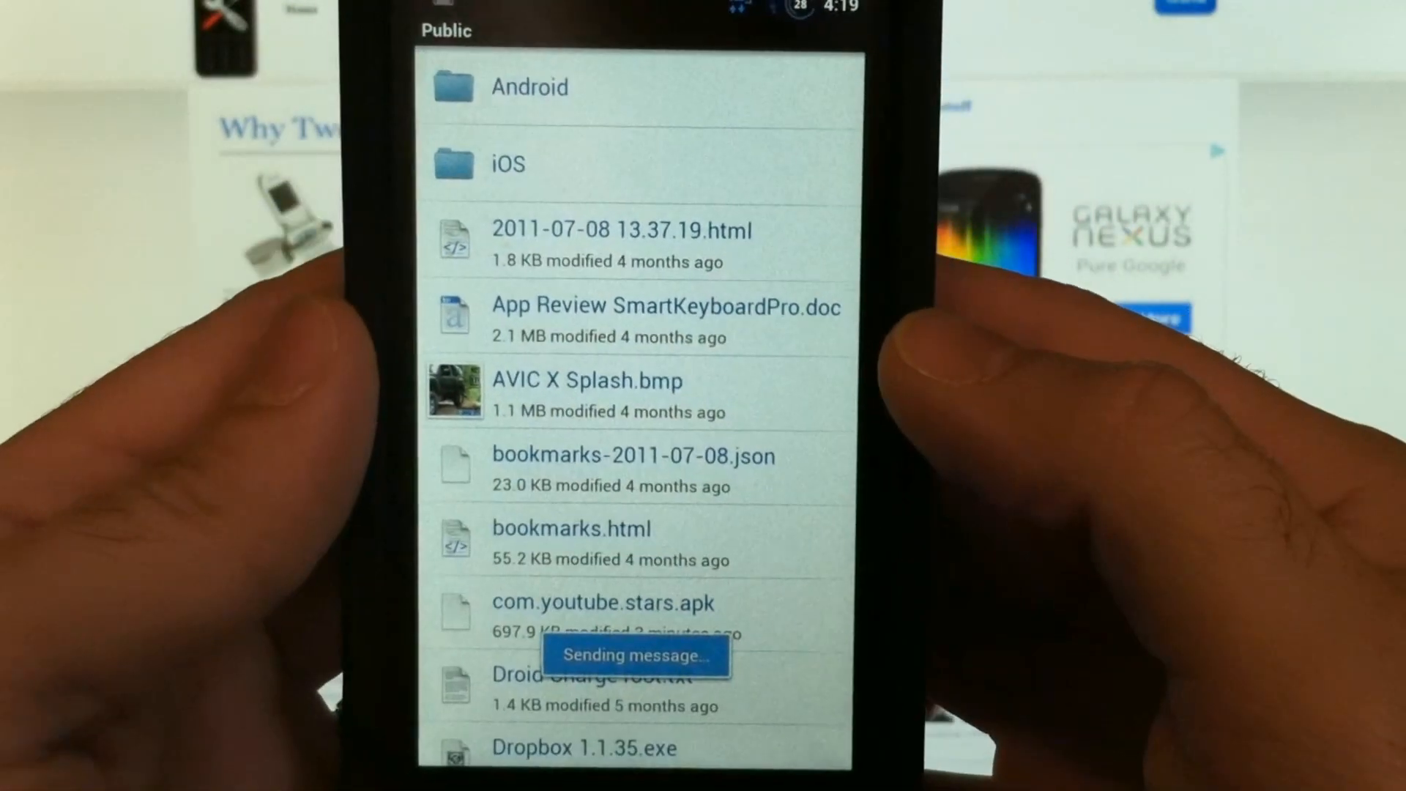
Step: Open com.youtube.stars.apk from Public with the Package installer
scroll("down", 3)
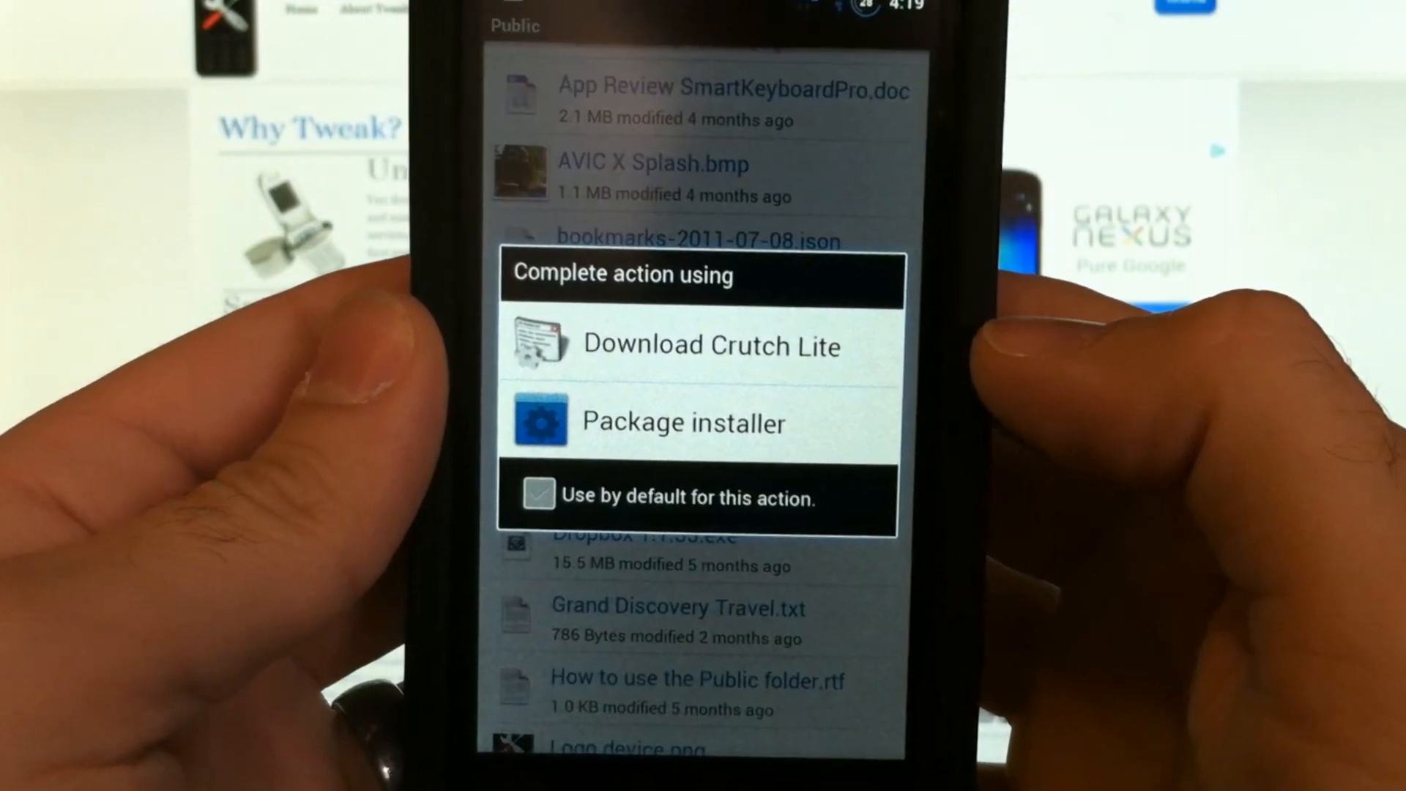
left_click(681, 422)
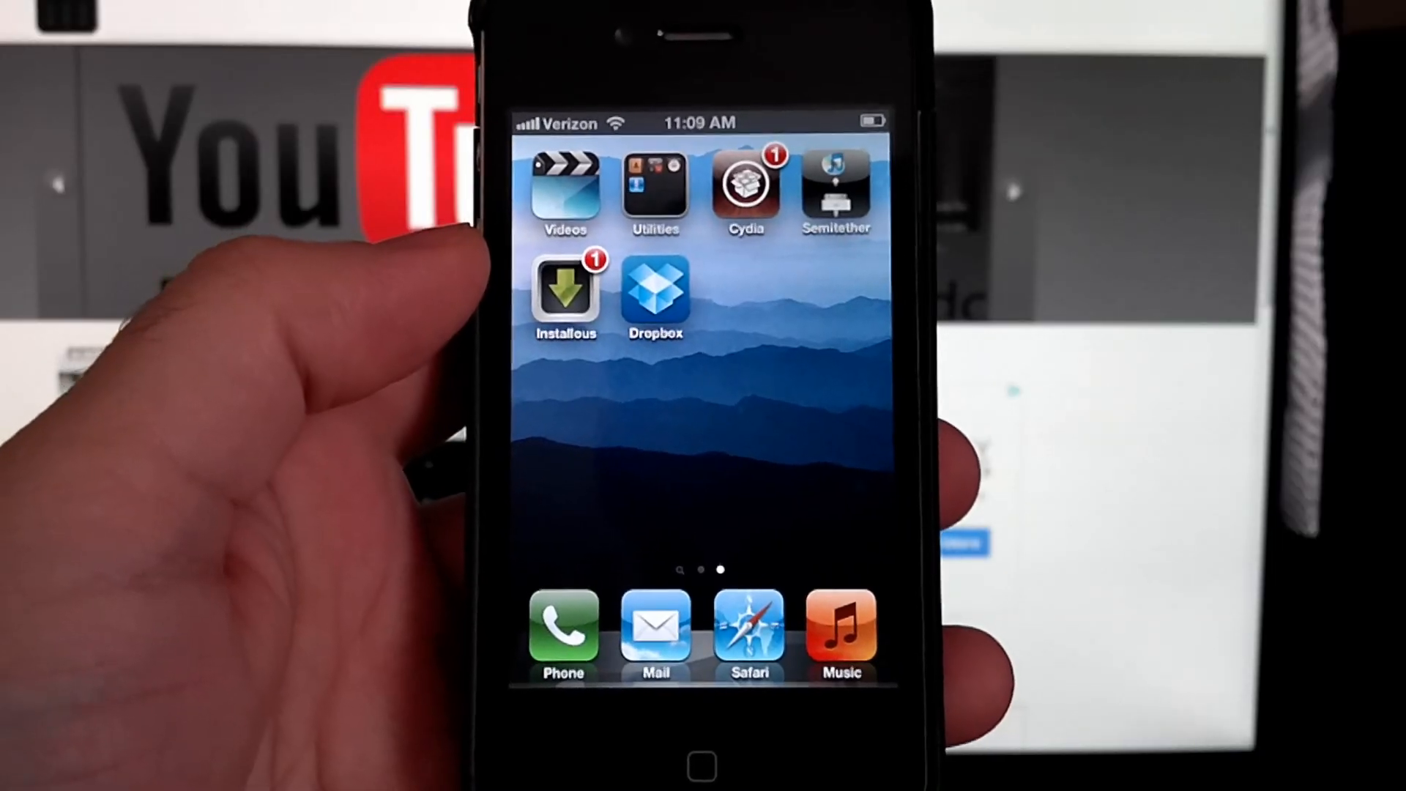
Step: Launch Dropbox on the iPhone and browse into Public, then Android
left_click(655, 296)
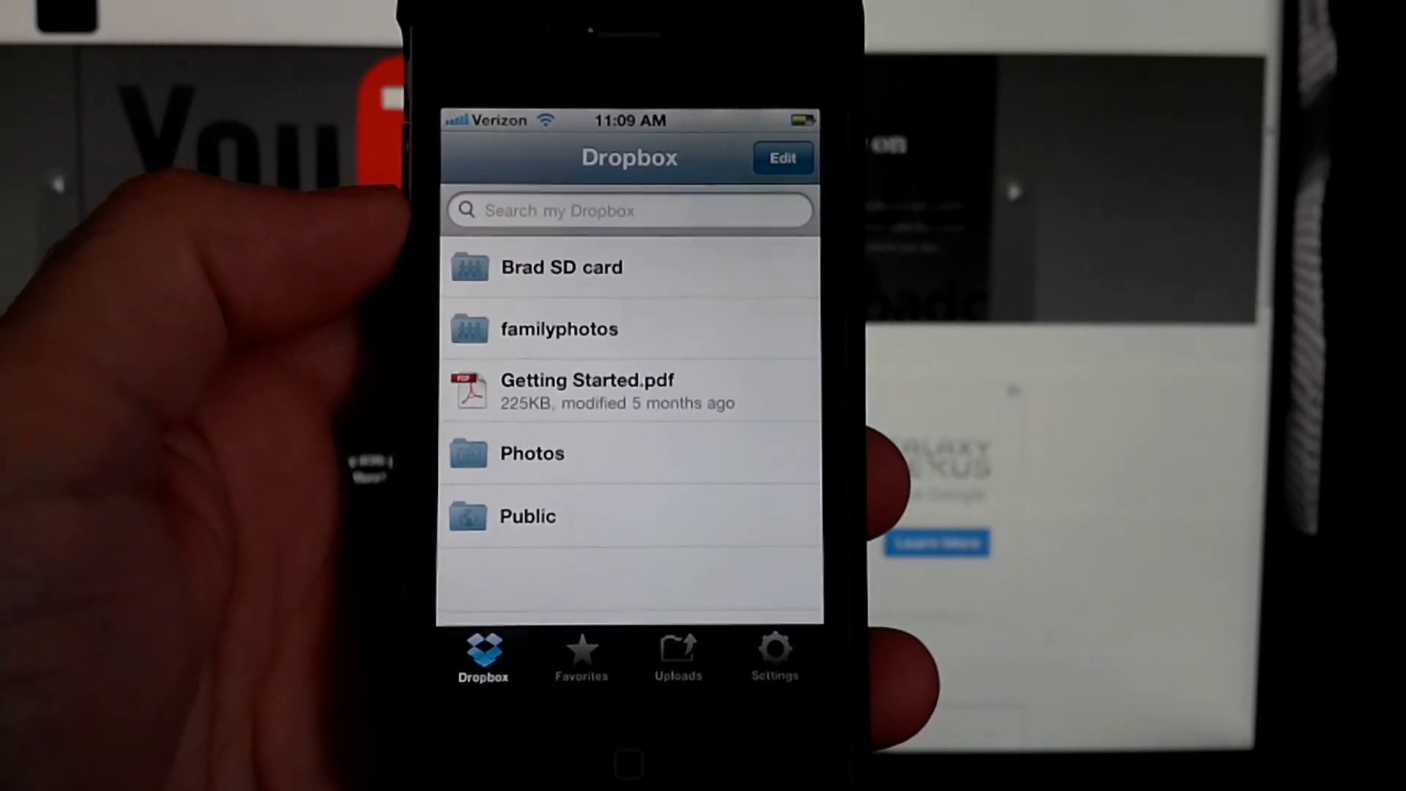
left_click(528, 516)
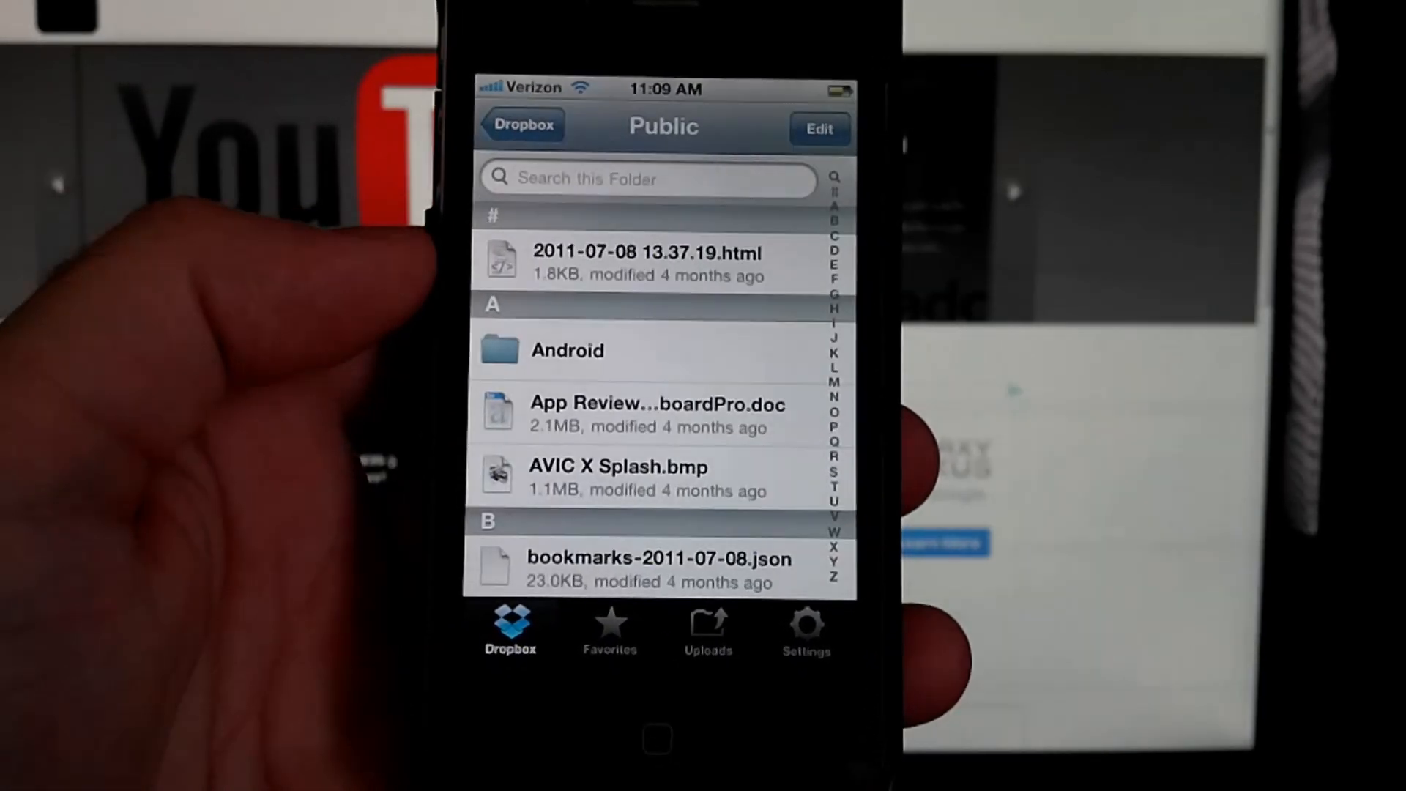
left_click(568, 350)
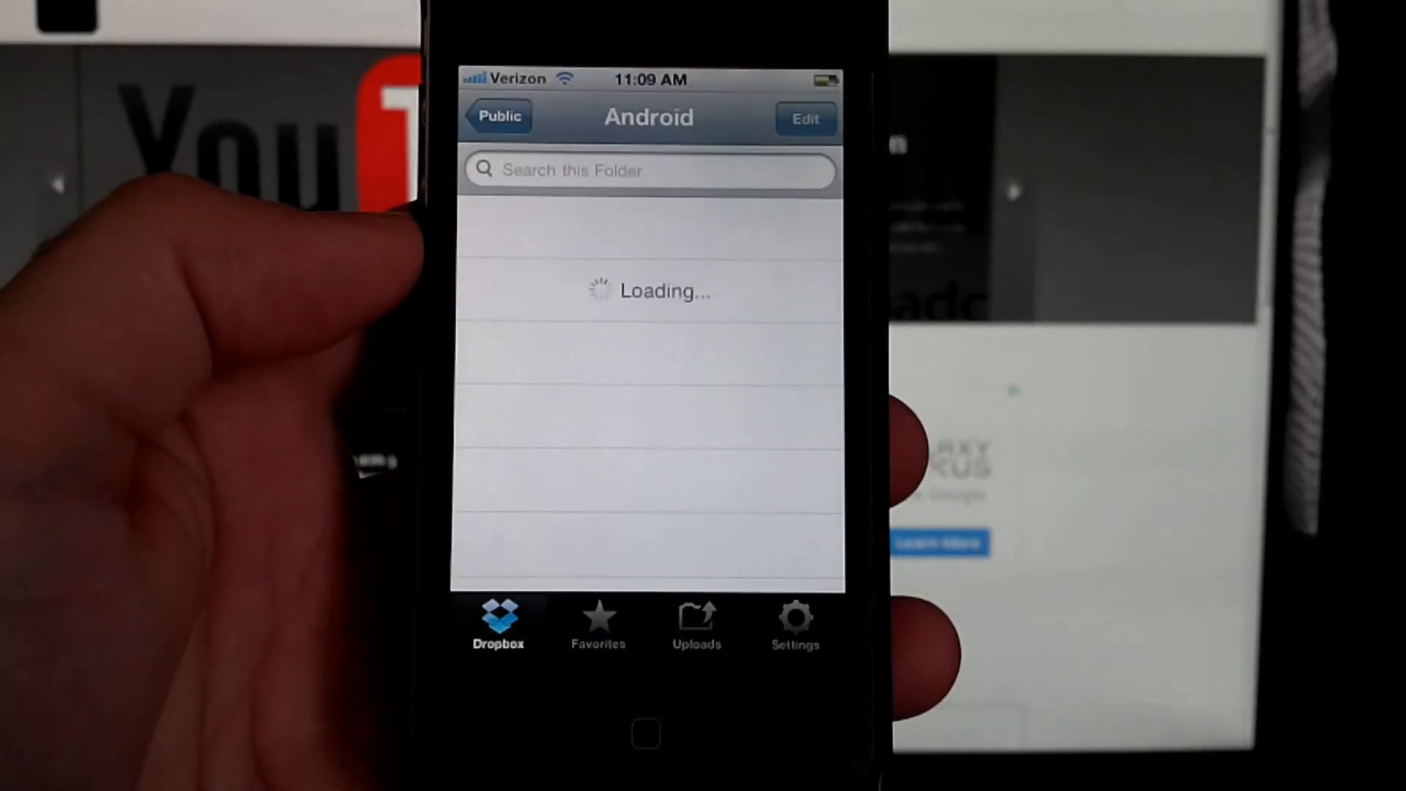